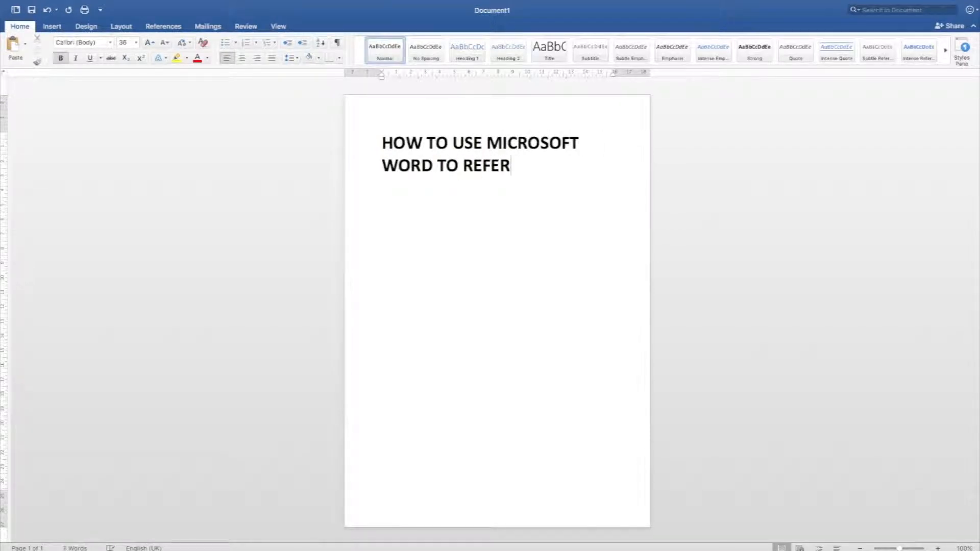
- Finish the title 'HOW TO USE MICROSOFT WORD TO REFERENCE ACADEMIC ESSAYS' and set font size 12 for the next line
type("ENCE ACADEMIC ESSAYS")
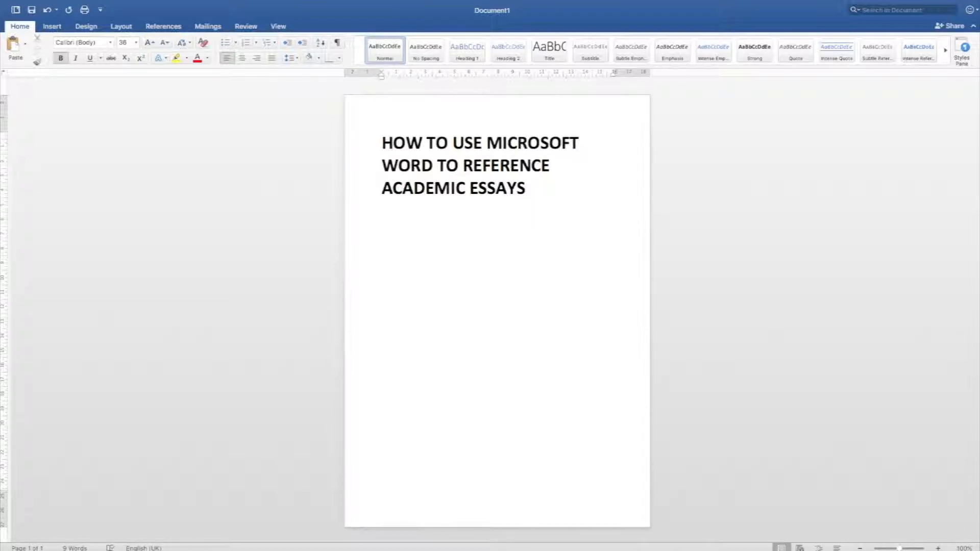
left_click(383, 237)
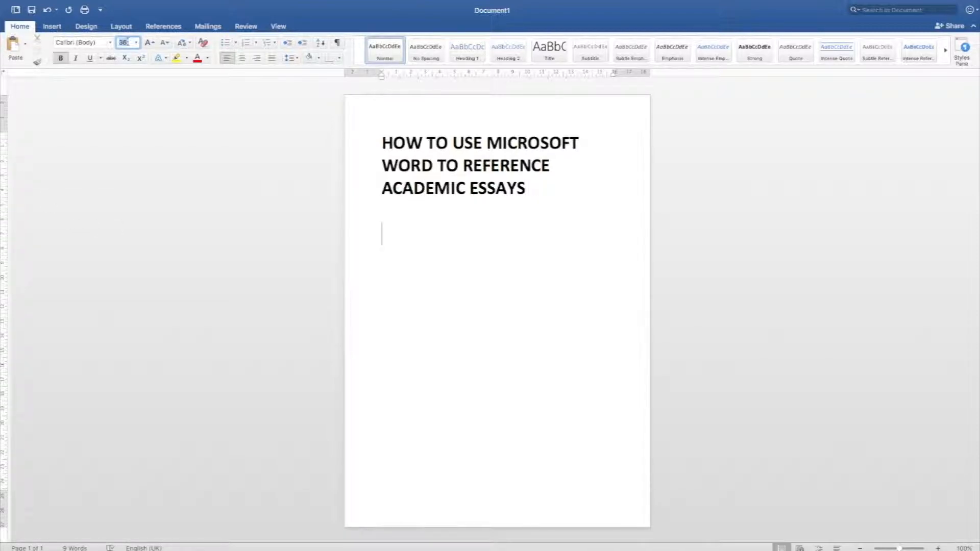
type("12")
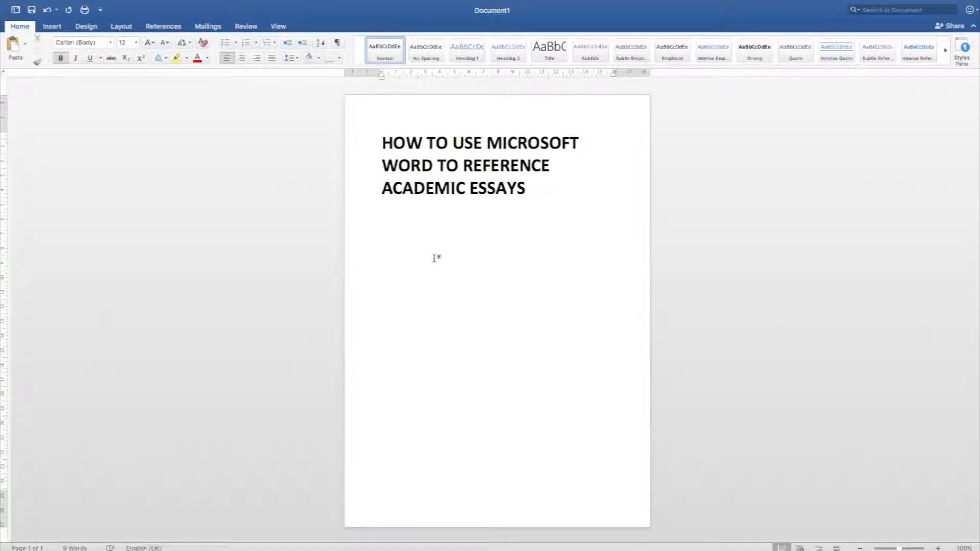
left_click(381, 226)
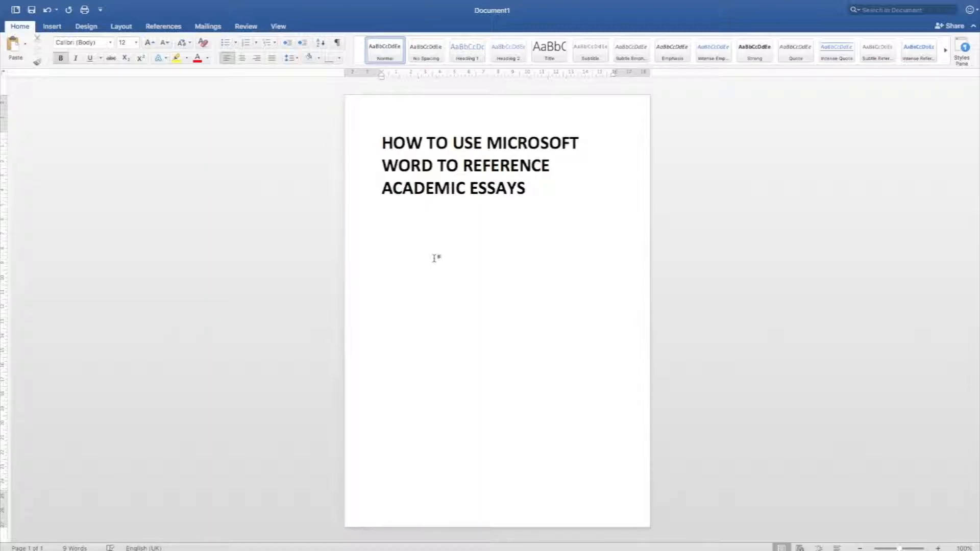
mouse_move(311, 167)
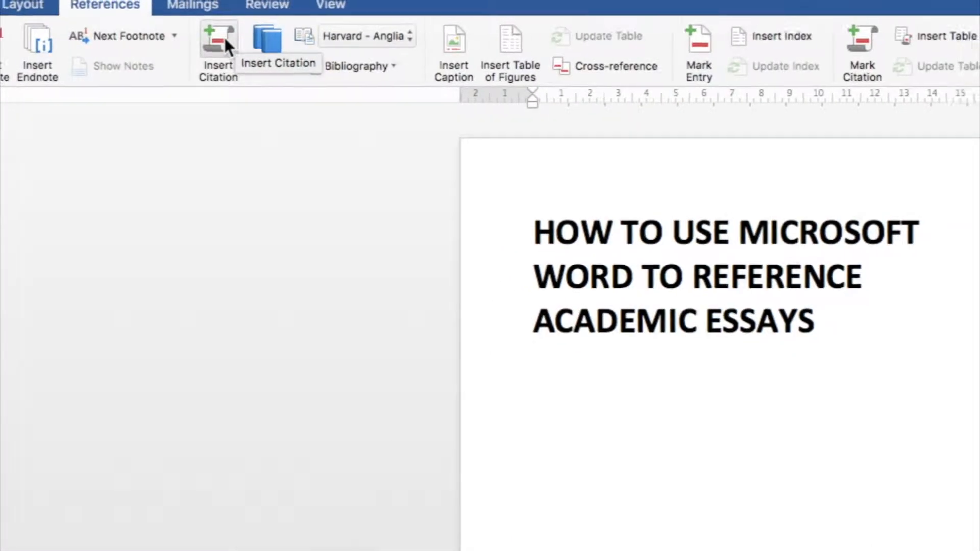
- Start Insert Citation from the References tab to add a new source
left_click(218, 47)
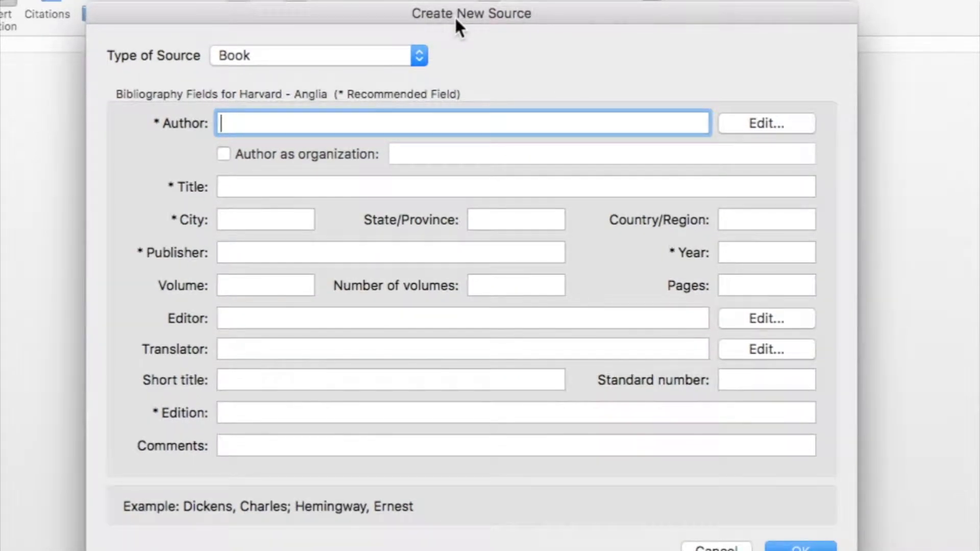
mouse_move(197, 64)
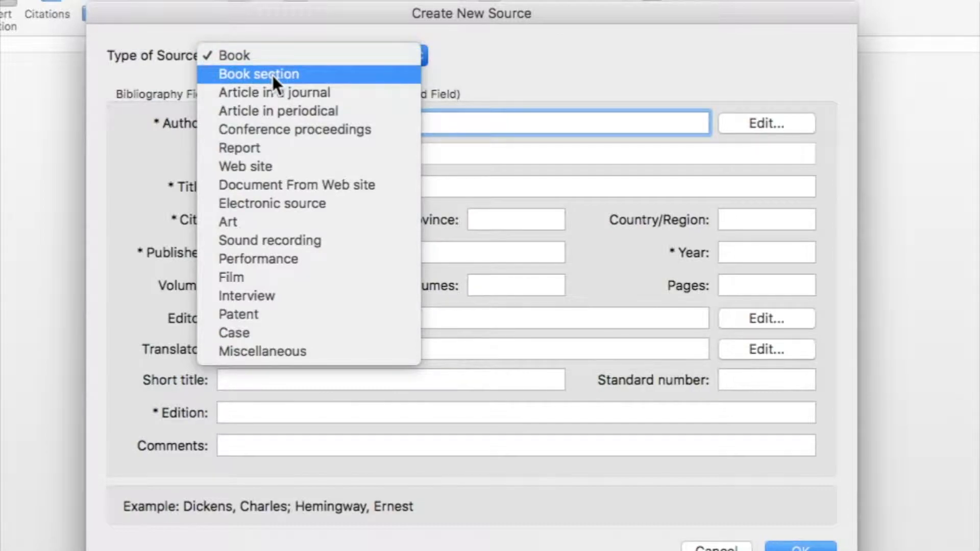
mouse_move(281, 321)
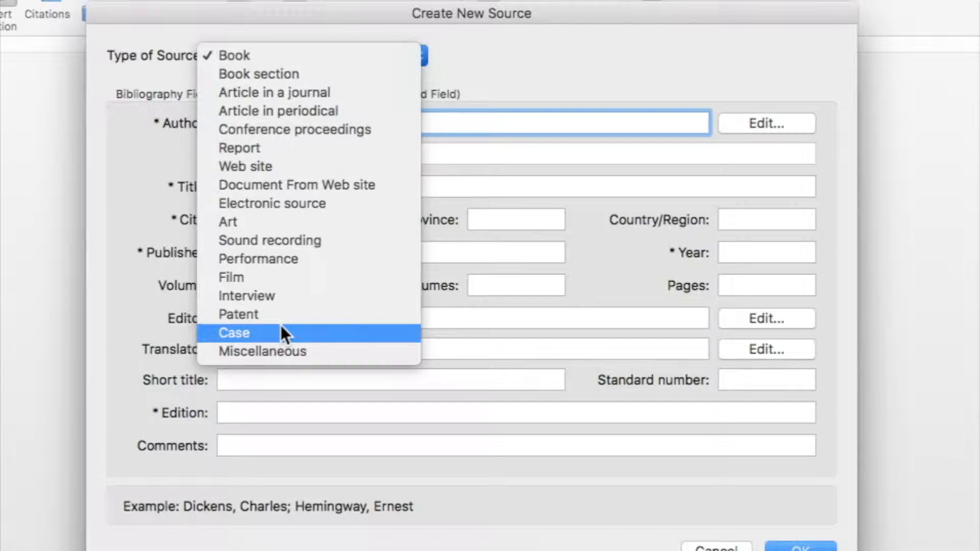
mouse_move(244, 56)
type("T")
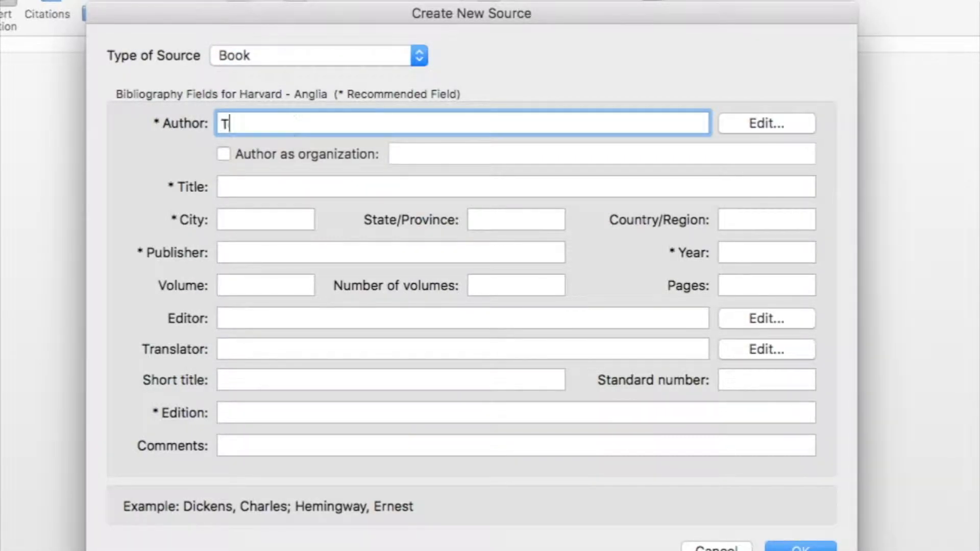
- Enter author Tony Harcup and title 'Journalism: Principles and practice' in the new book source
type("ony Harcup")
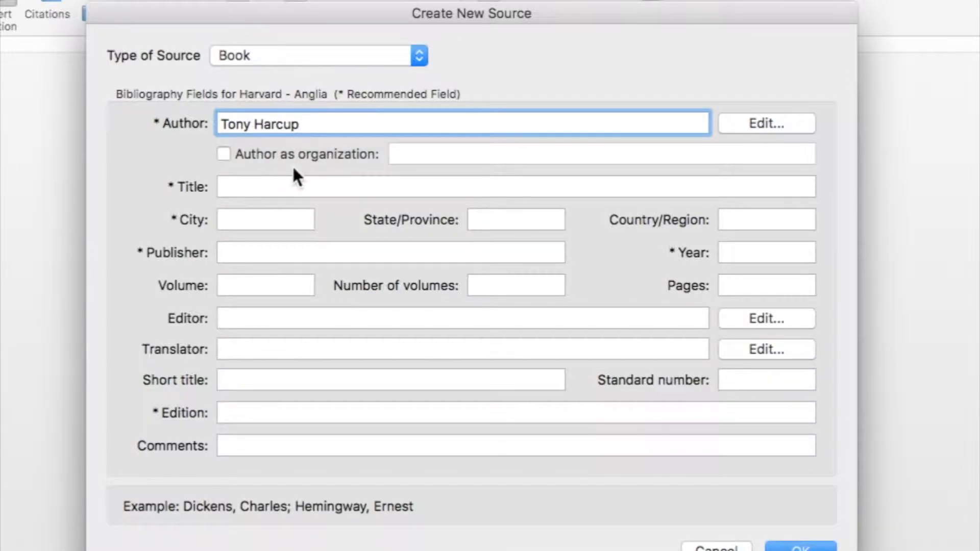
type("J")
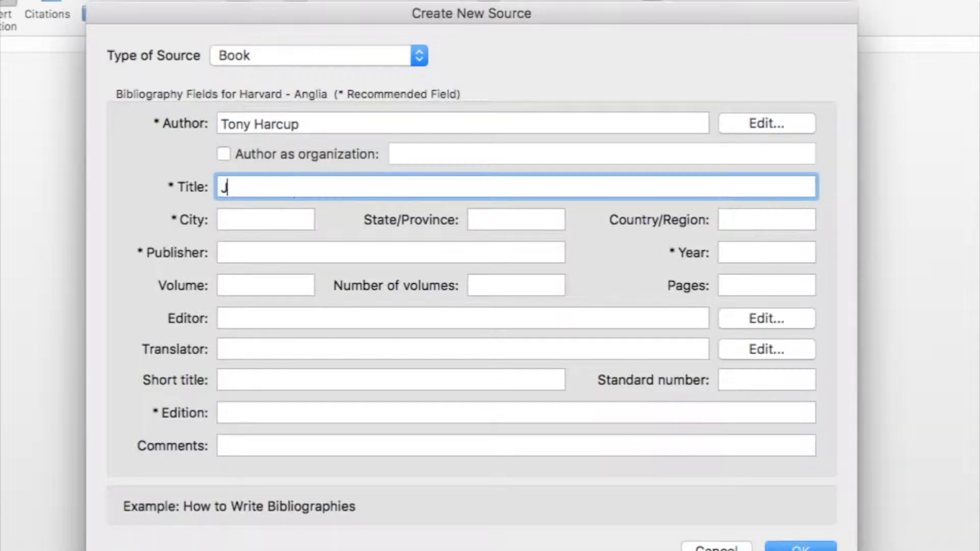
type("ournalism")
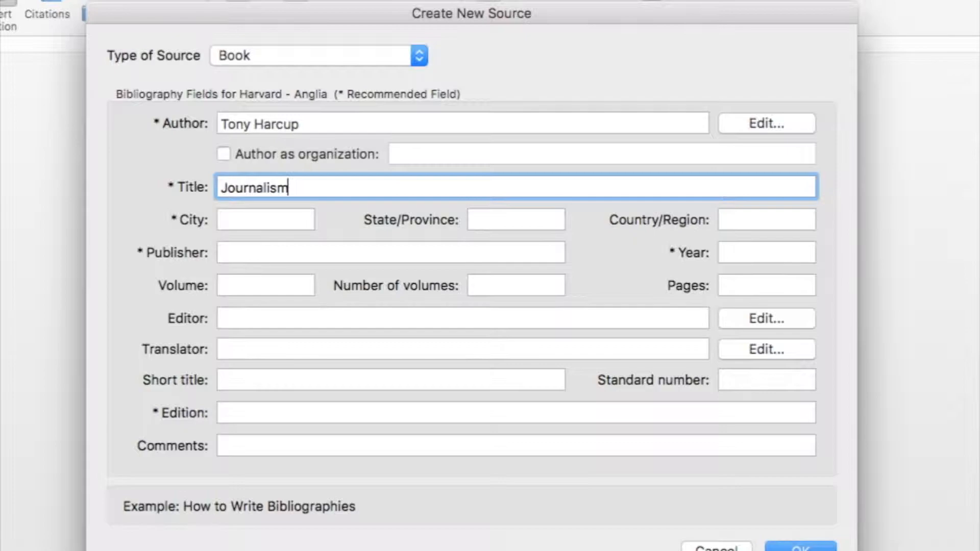
type(": Princi")
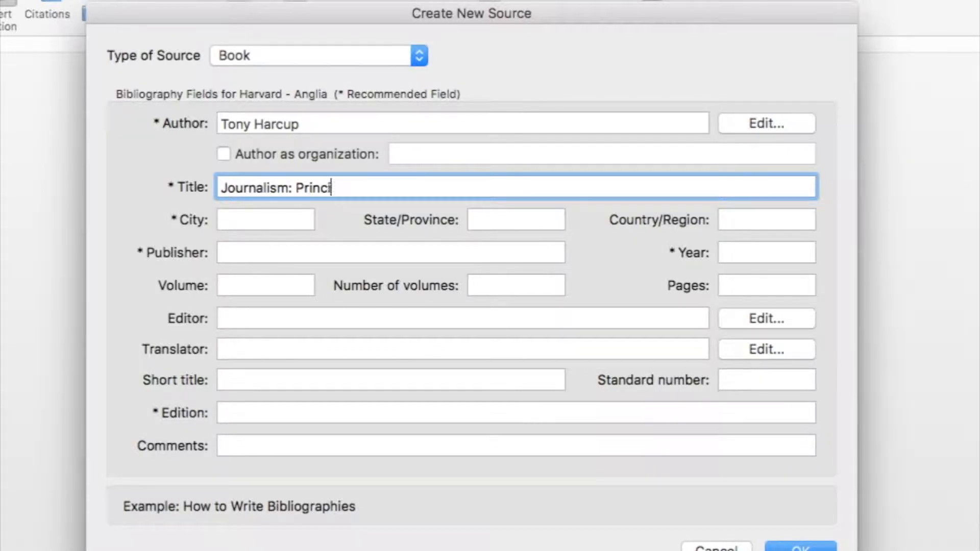
type("ples and practice")
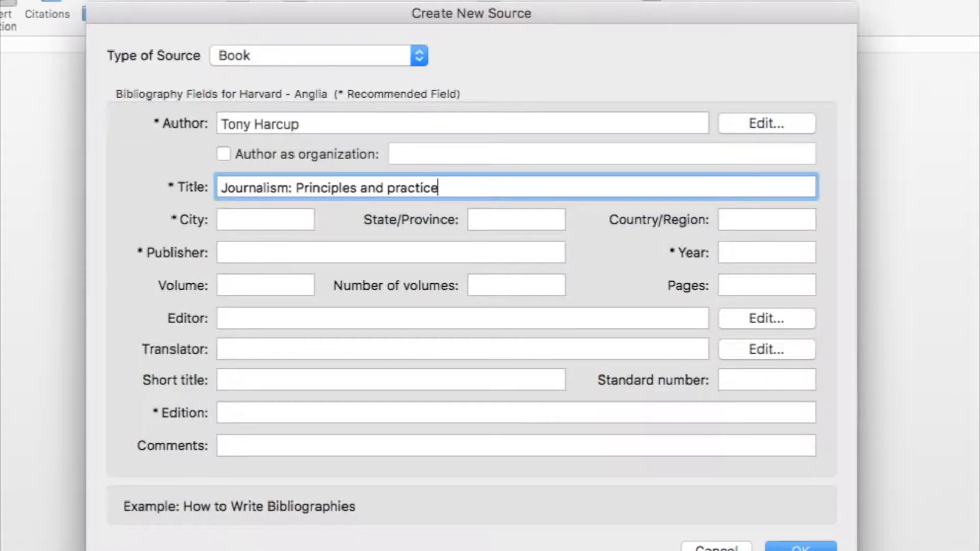
- Fill in city London, publisher SAGE Publications Ltd, year 2009 and 2nd edition
left_click(265, 219)
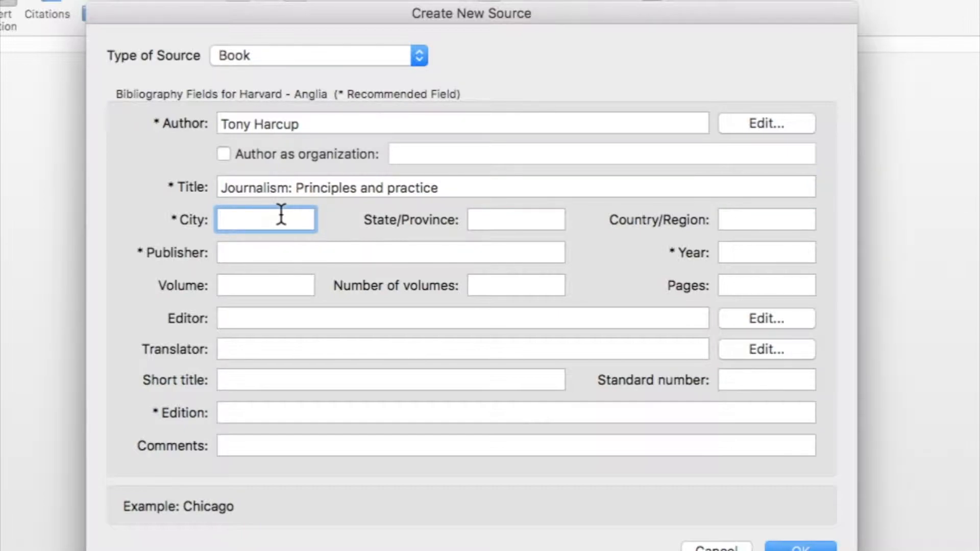
left_click(264, 219)
type("London")
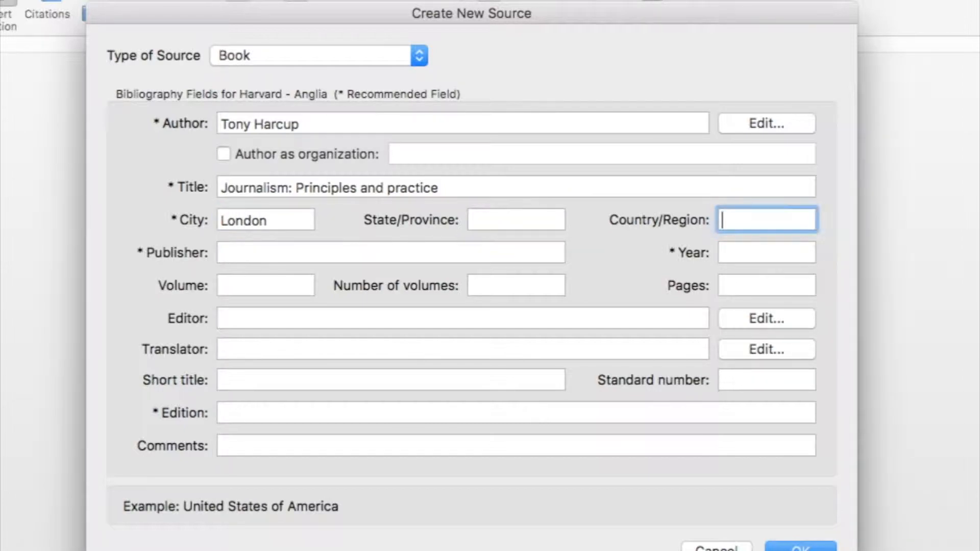
left_click(390, 253)
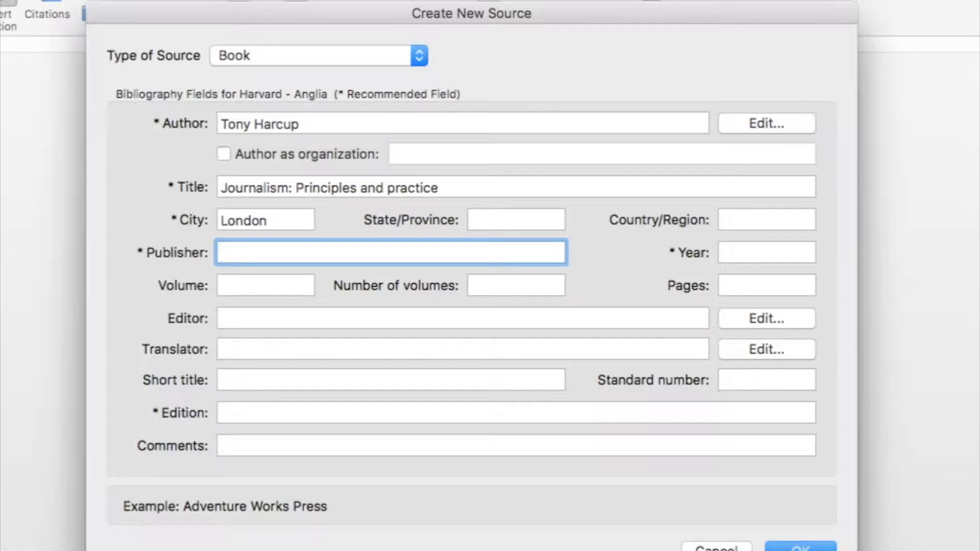
type("SAGE Publications")
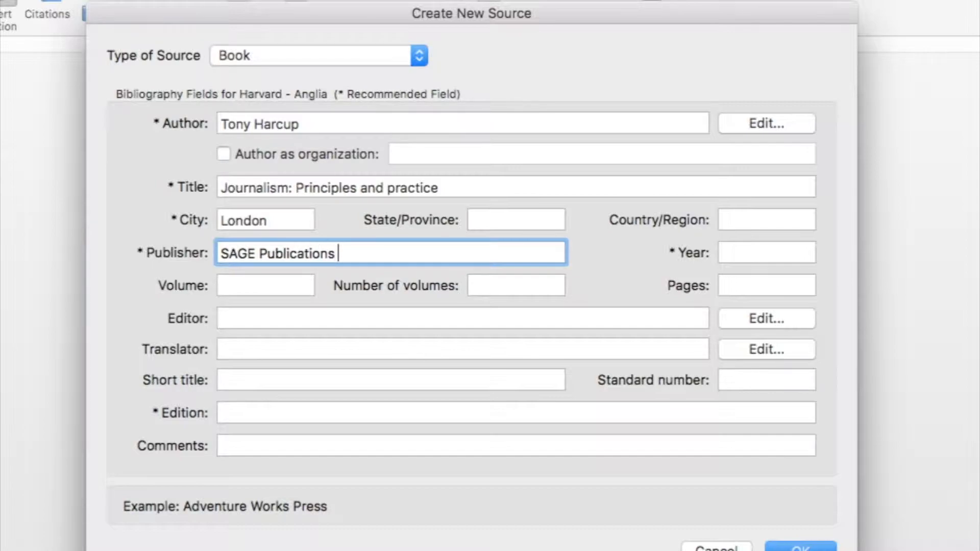
type("Ltd")
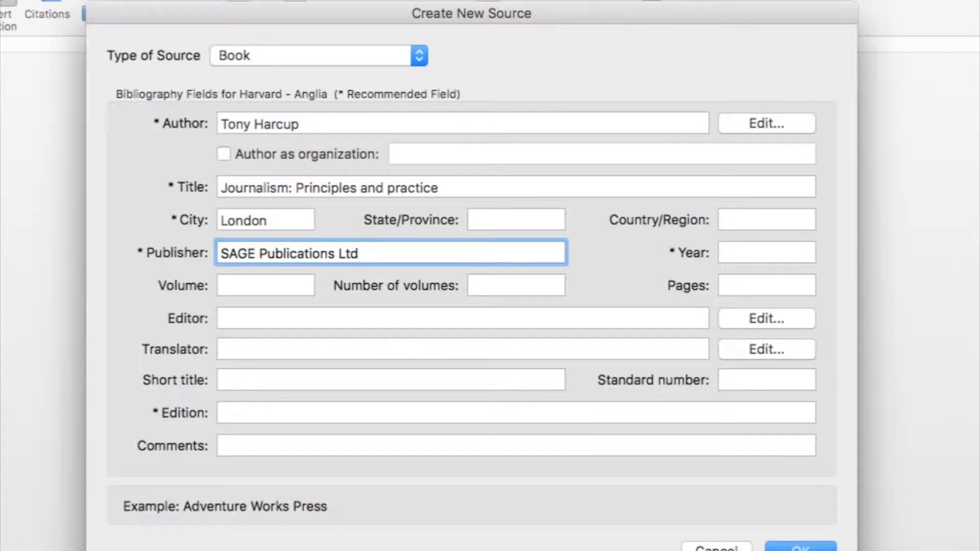
type("2009")
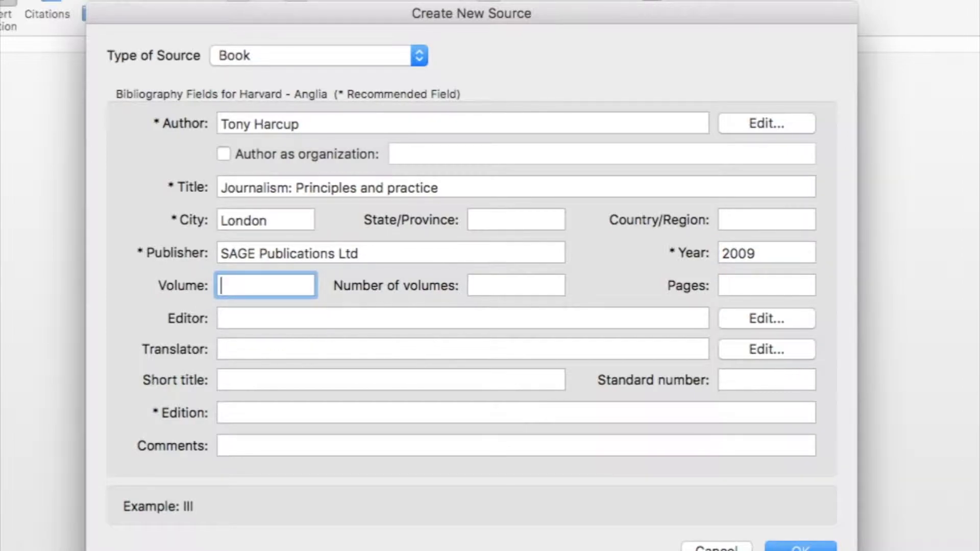
left_click(462, 318)
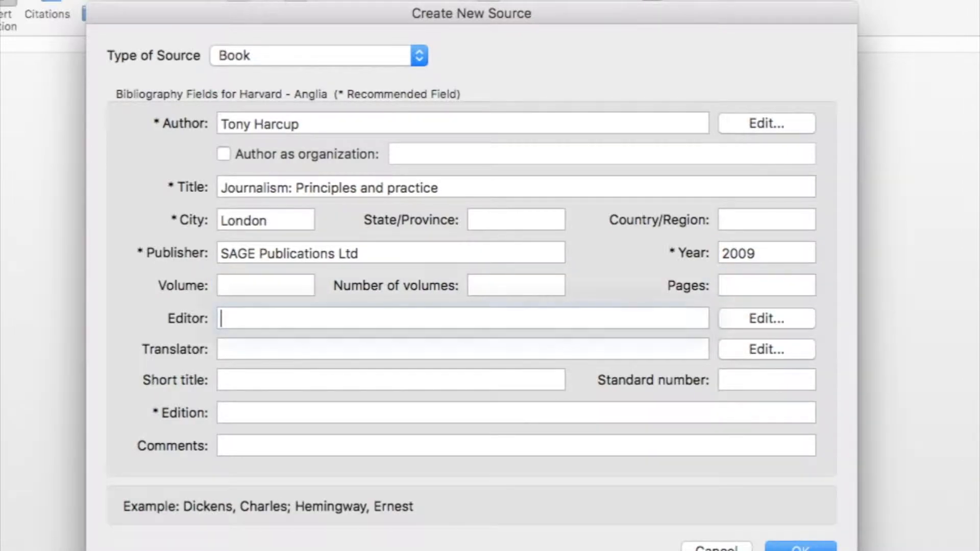
type("Se")
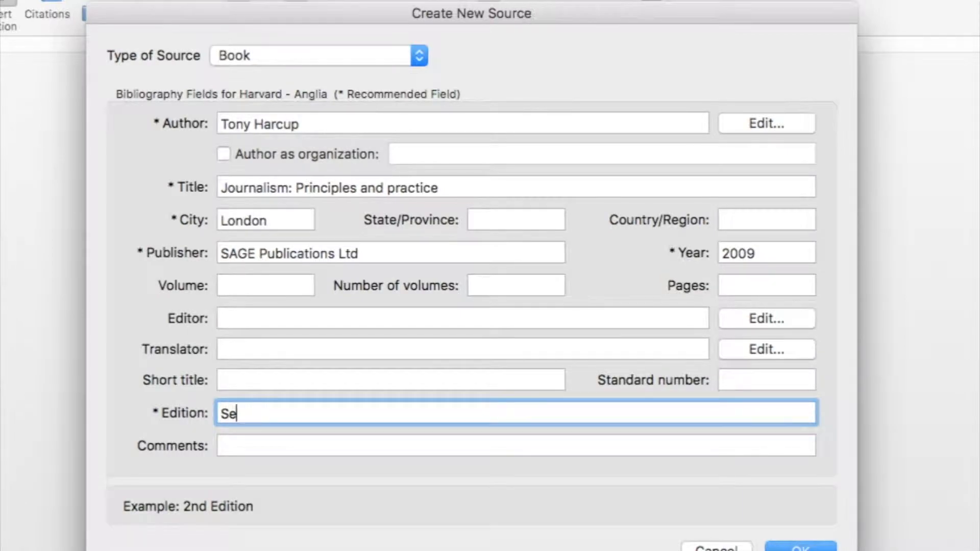
type("2nd")
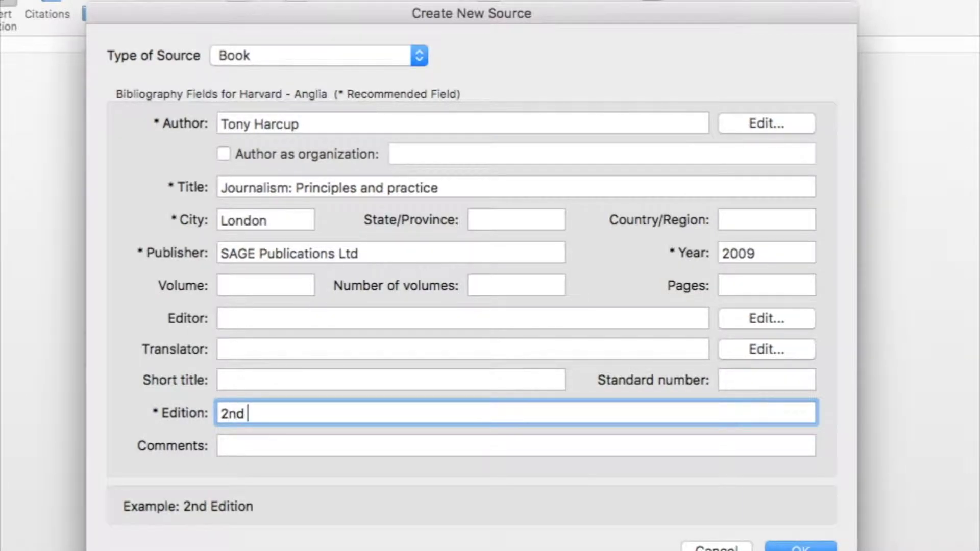
type("edition")
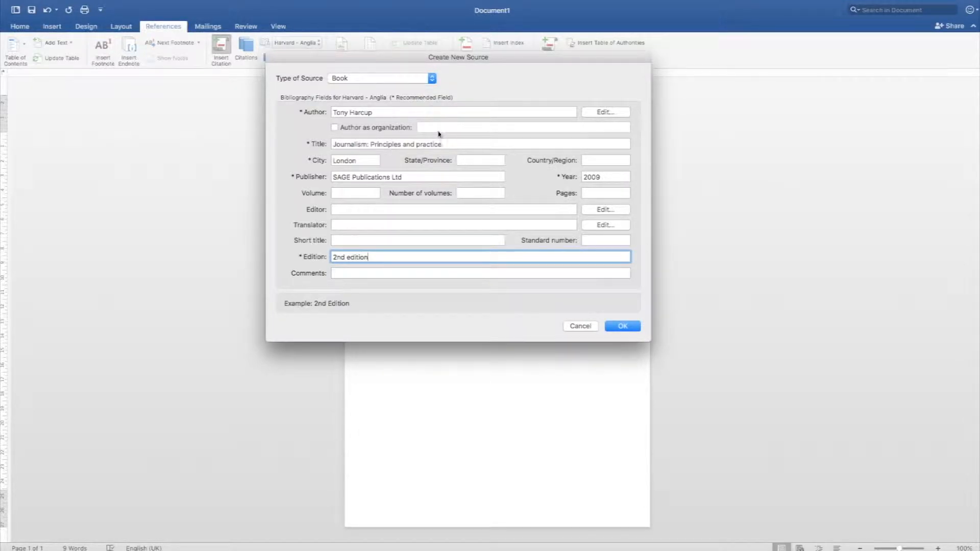
- Confirm the Harcup source so '(Harcup, 2009)' is cited below the title
left_click(621, 326)
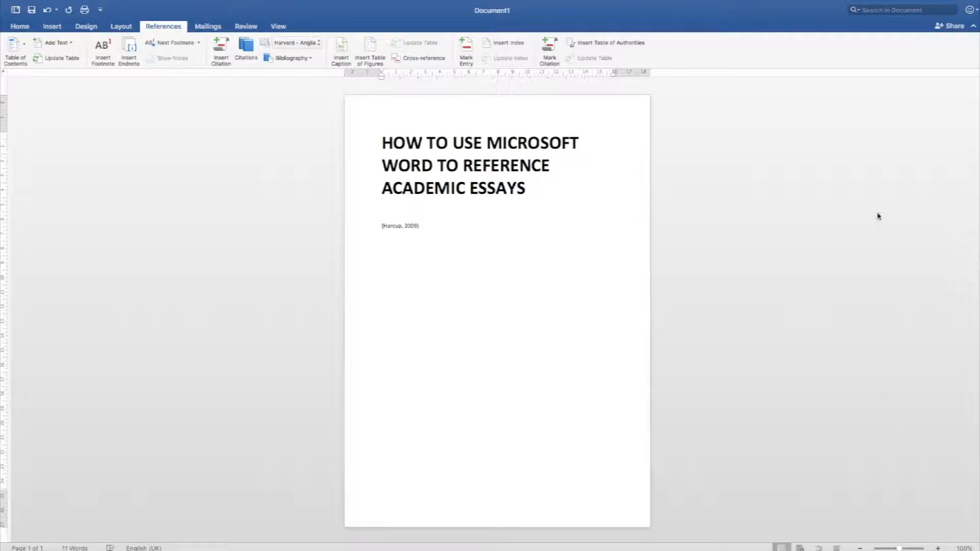
mouse_move(876, 317)
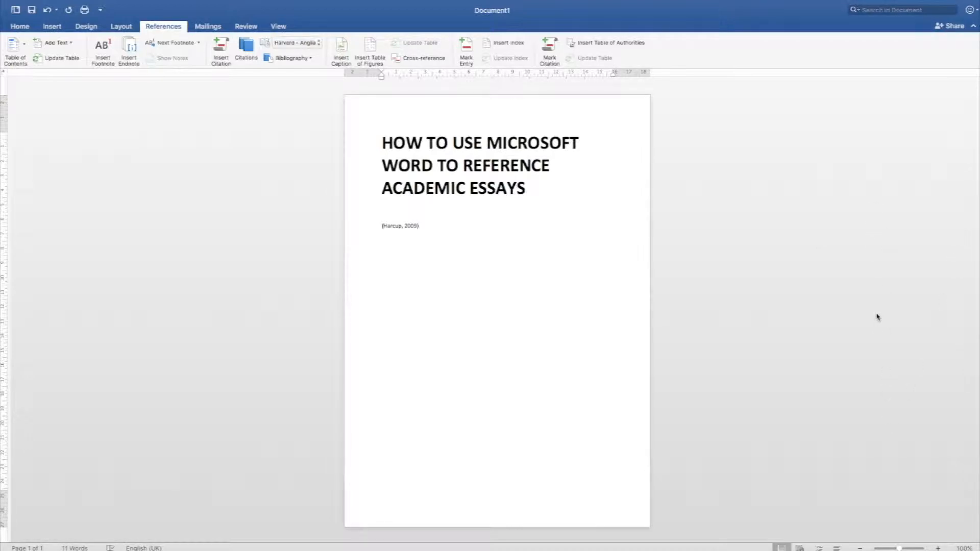
left_click(420, 225)
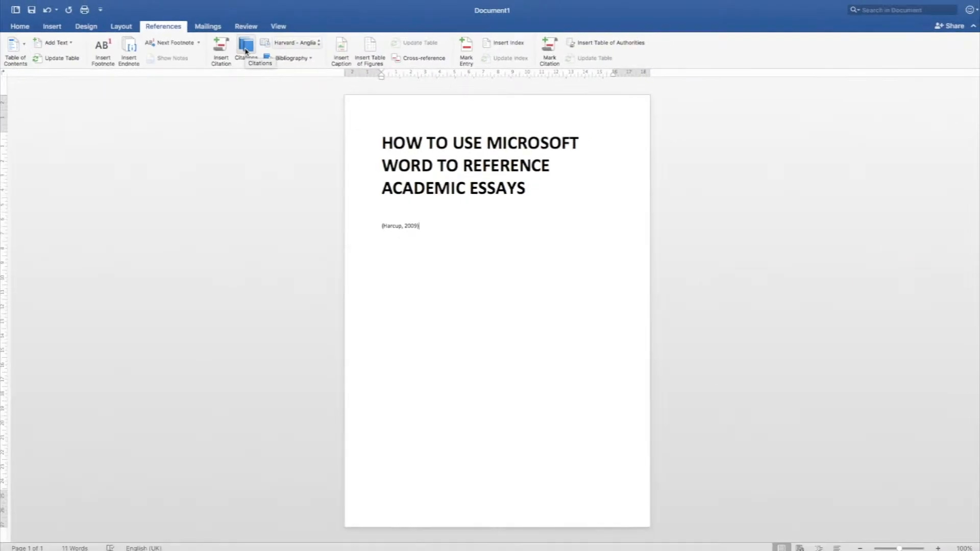
- Show the Citations pane and add the line "This is a quote from Tony Harcup's book"
left_click(245, 50)
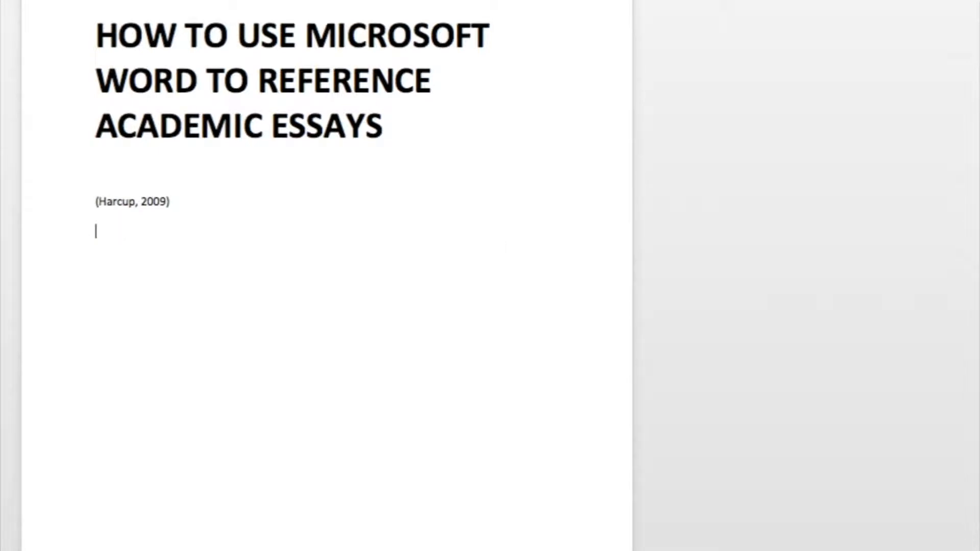
type("\"This is a q")
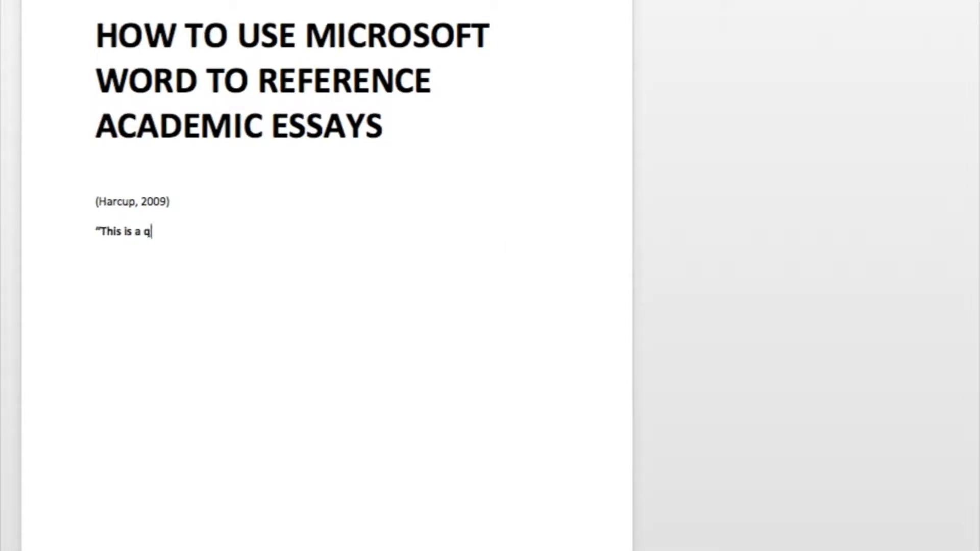
type("uote from Tony")
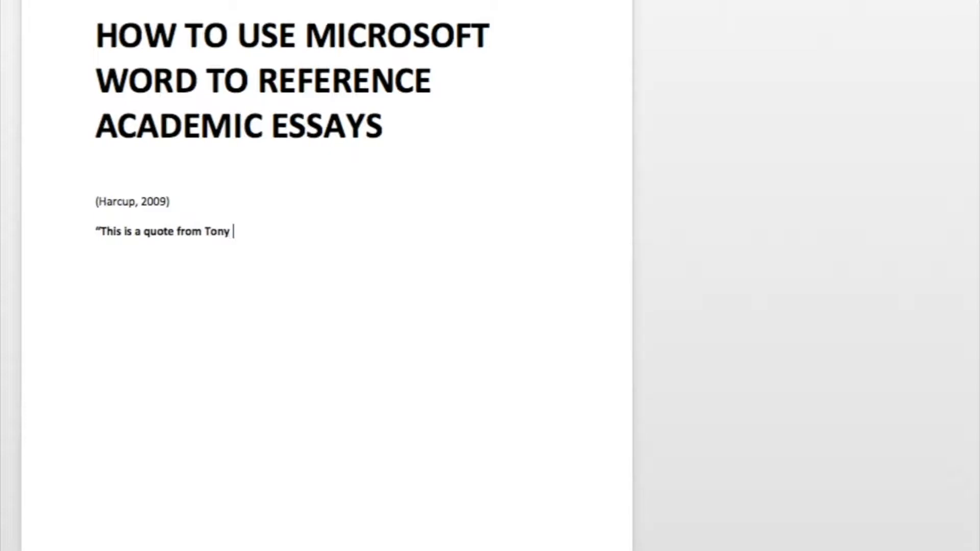
type("Harcup's book")
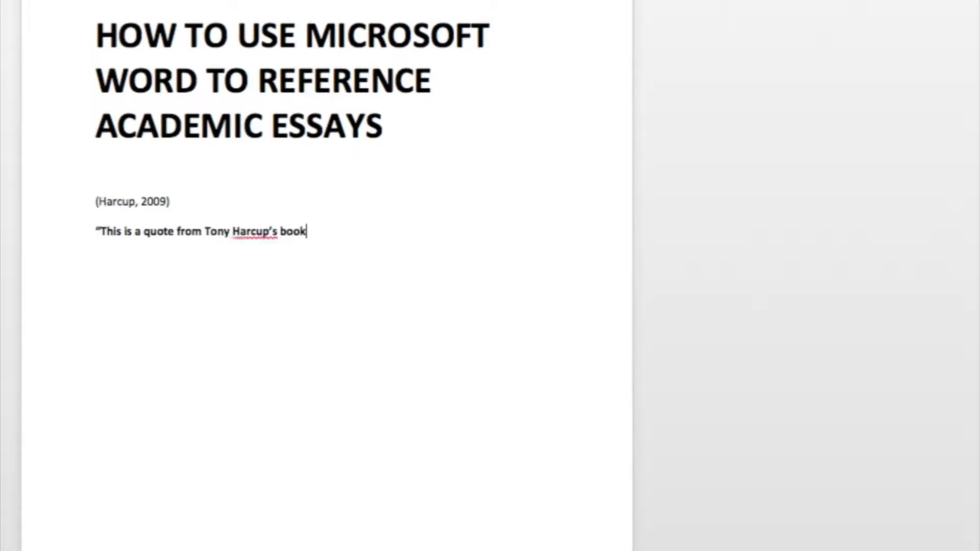
type("\"")
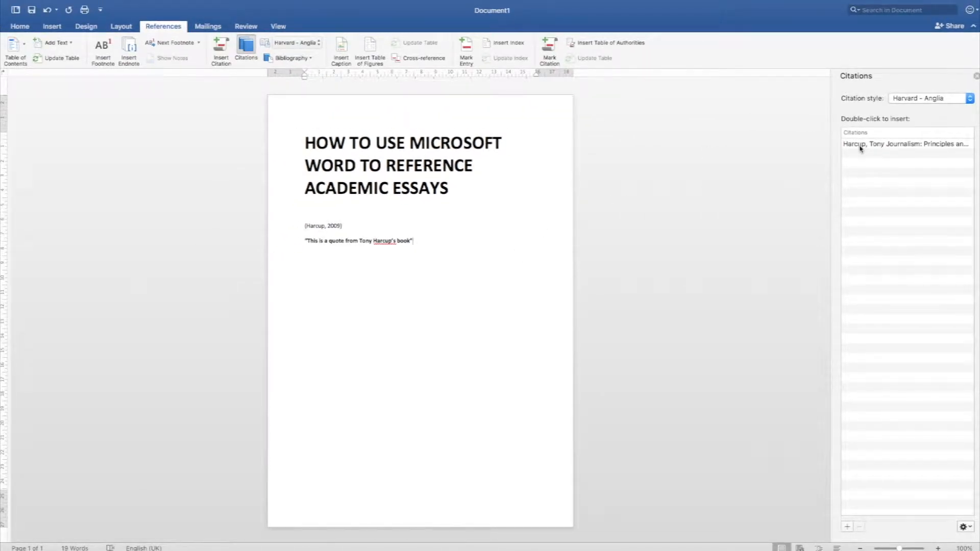
- Insert the Harcup citation from the Citations pane right after the quote
double_click(905, 144)
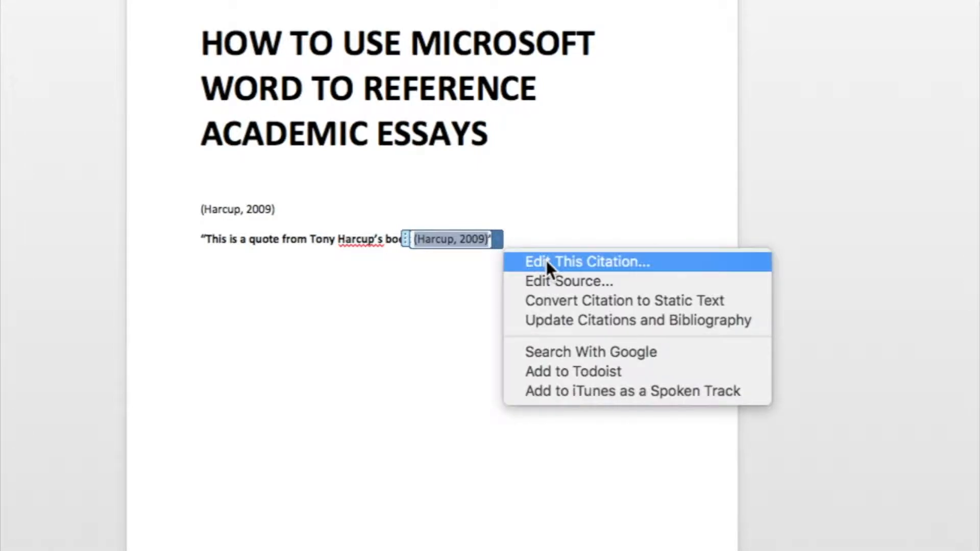
- Edit the citation to add page 17, giving '(Harcup, 2009, p. 17)'
left_click(585, 262)
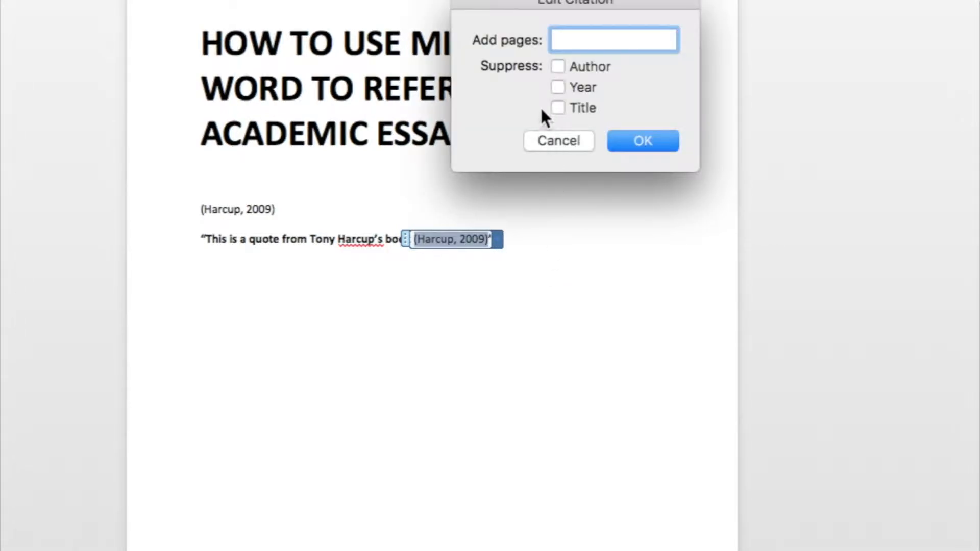
type("1")
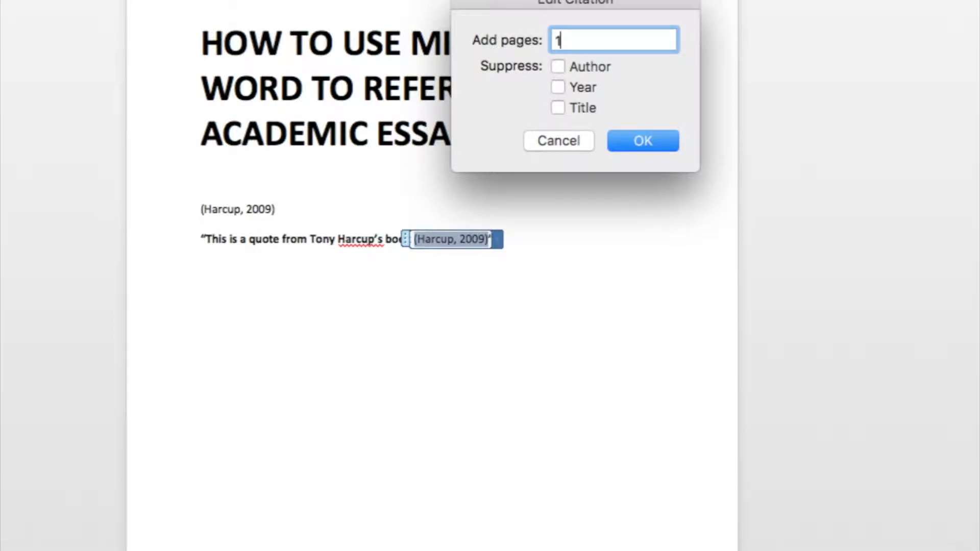
type("7")
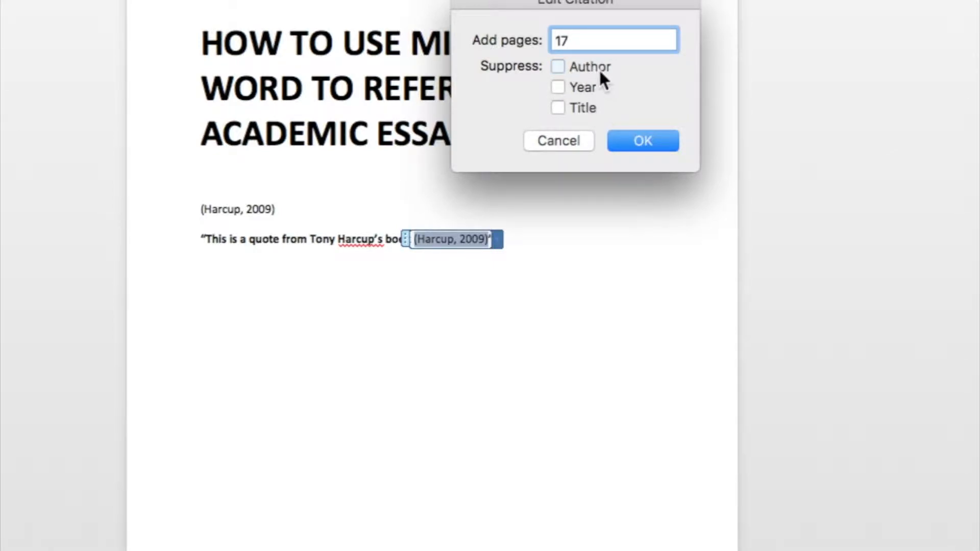
left_click(642, 140)
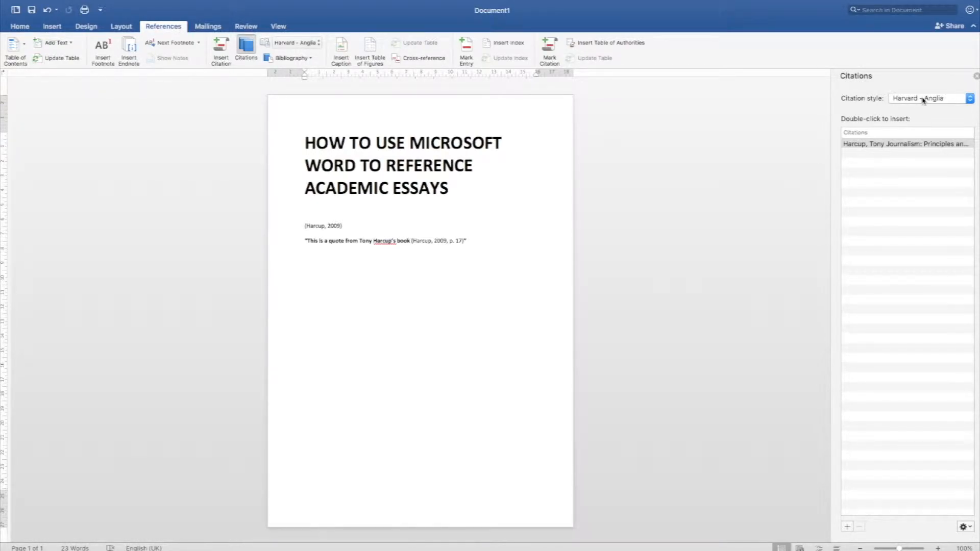
- Change the citation style to APA and start a new book source
left_click(930, 98)
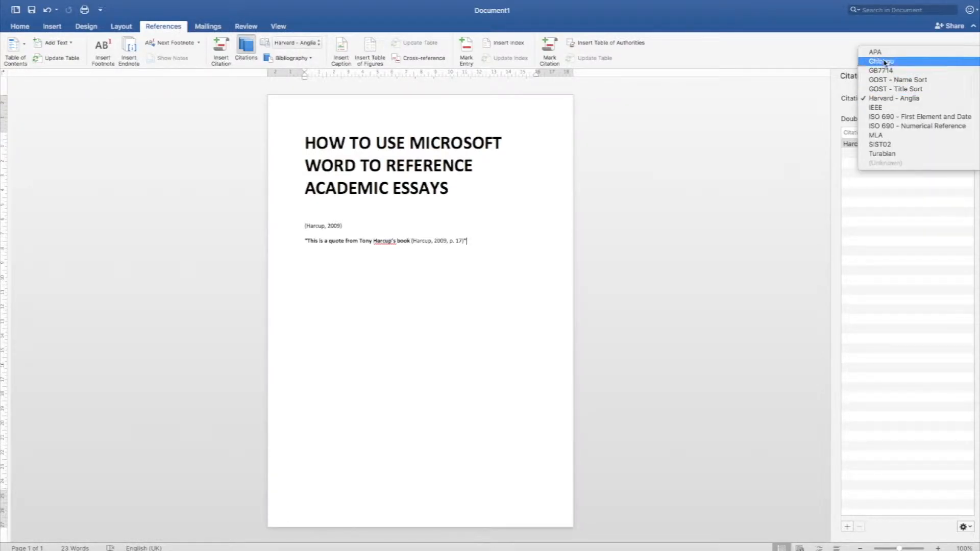
left_click(875, 52)
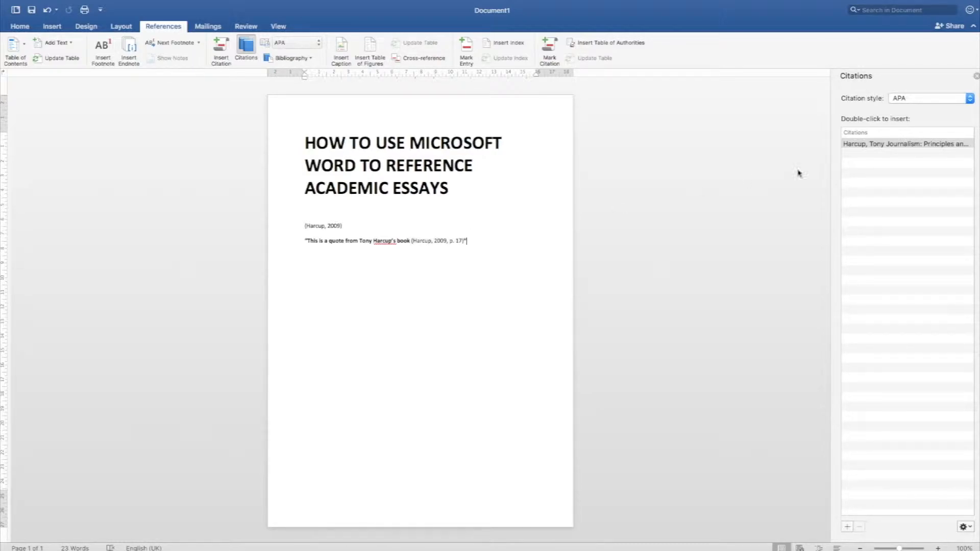
left_click(905, 144)
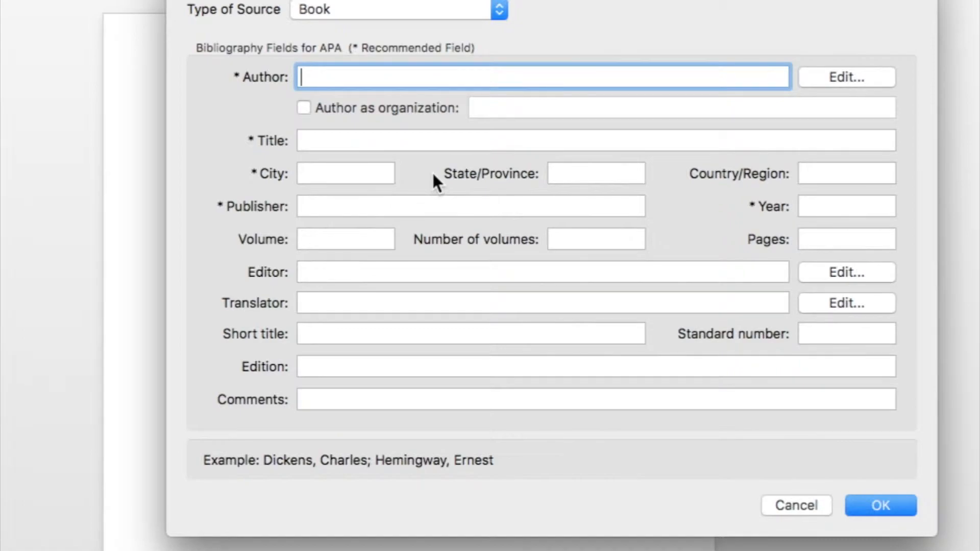
- Enter author Cyrus Ernesto Zirakzadeh and title 'Social Movements in Politics' for the second source
type("Cyru")
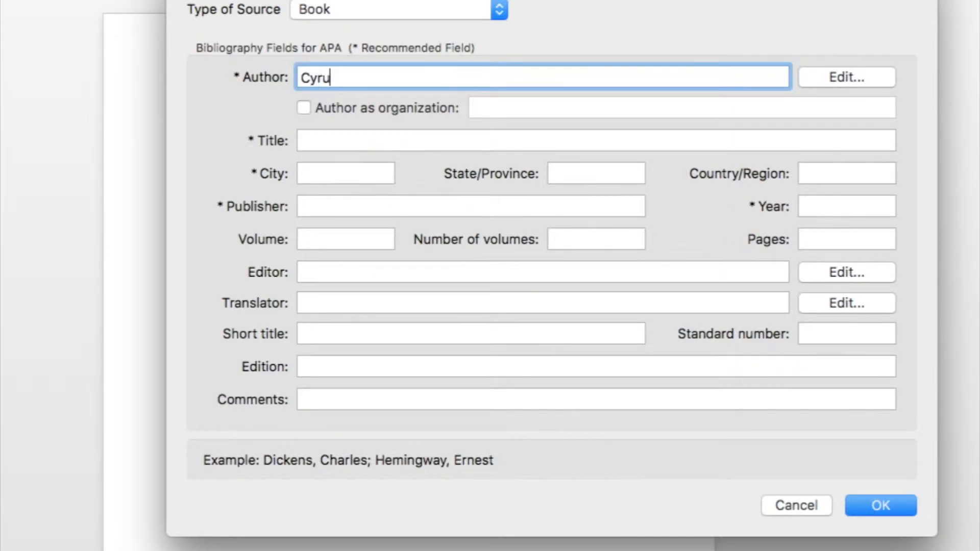
type("s Ernes")
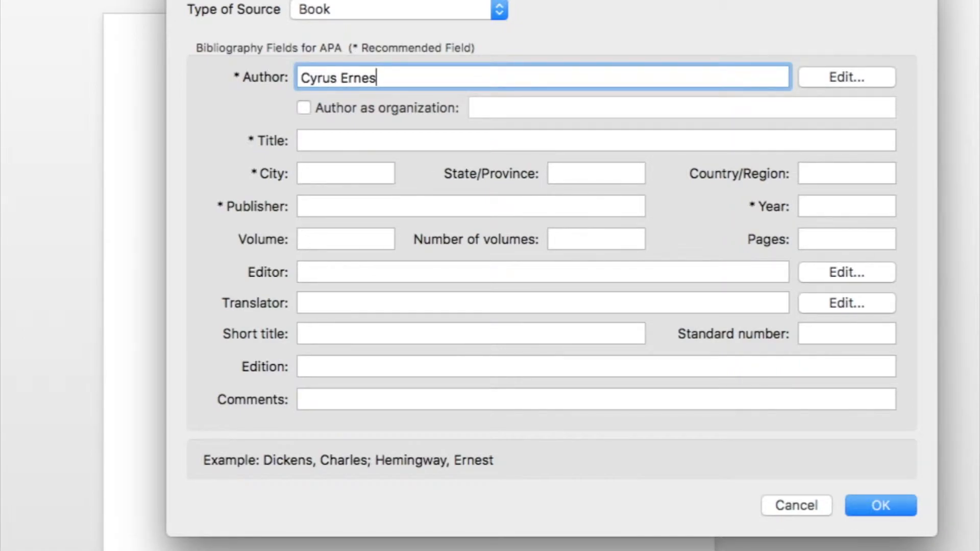
type("to Z")
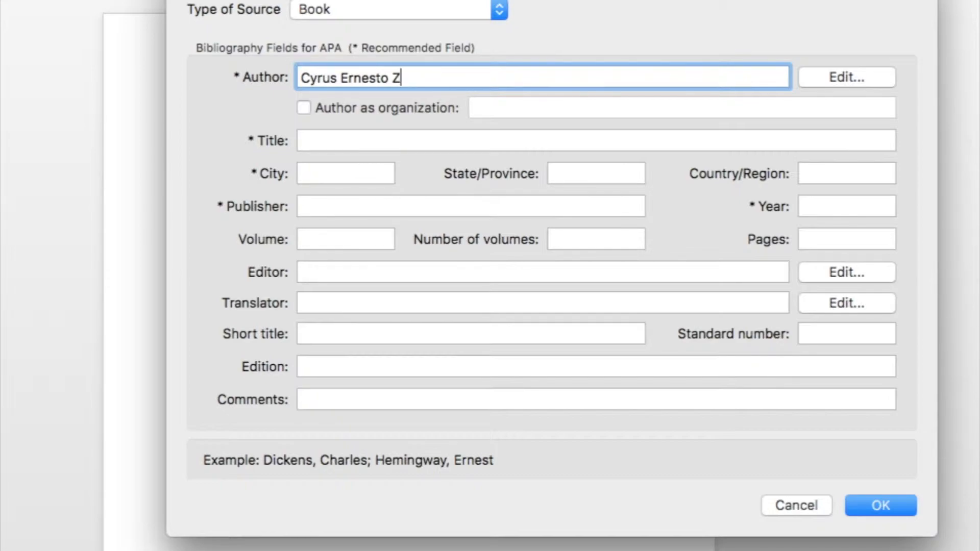
type("irakzadeh")
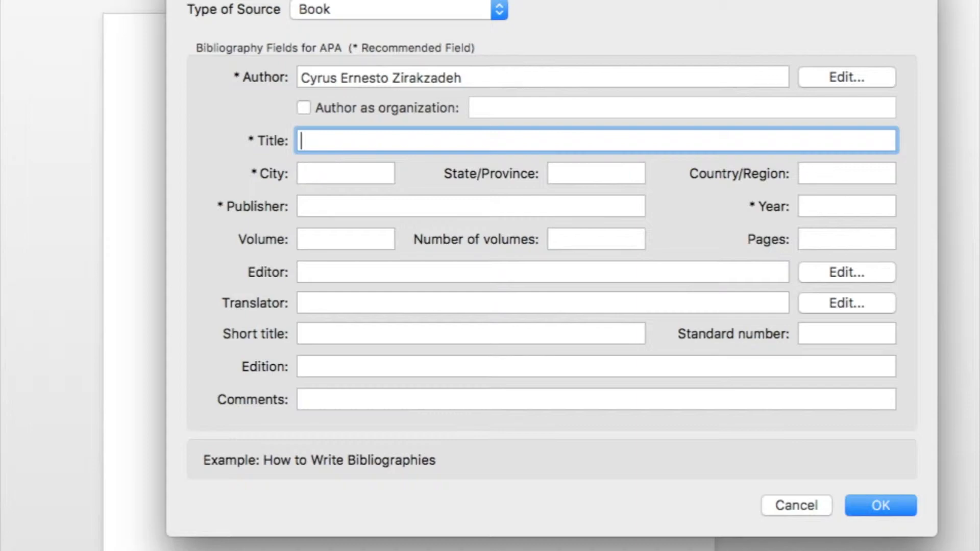
type("Social Movements in Politics")
left_click(345, 174)
type("Lon")
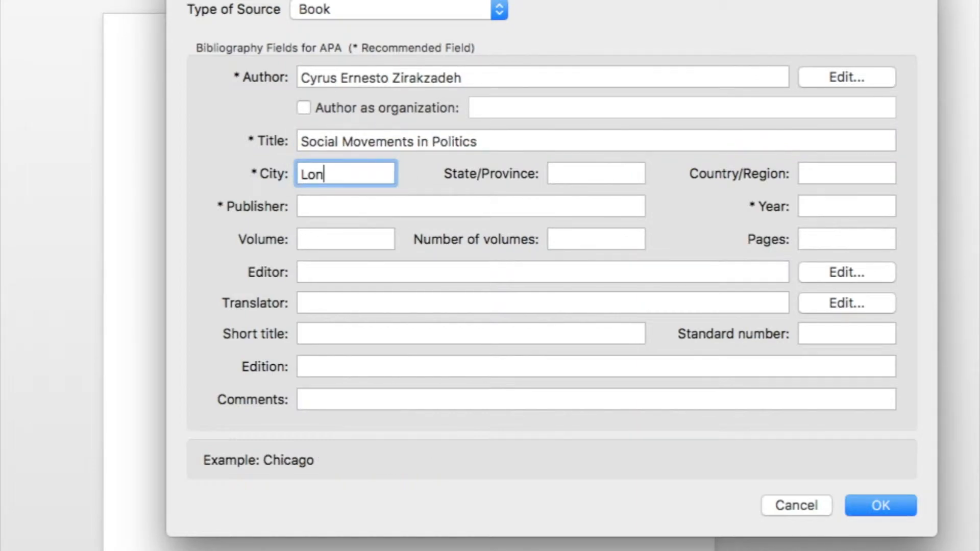
- Add publisher Longman and year 1997, then confirm the source so '(Zirakzadeh, 1997)' is cited
left_click(846, 206)
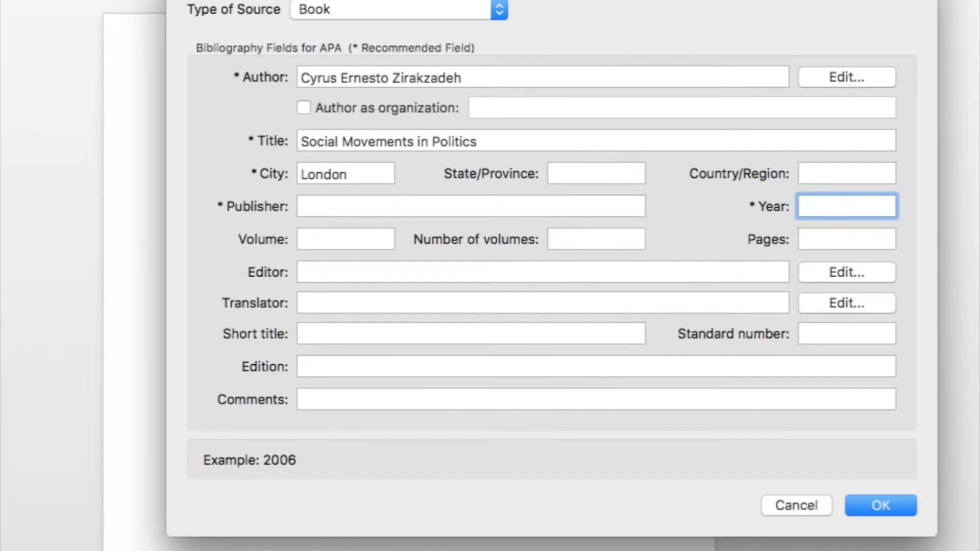
left_click(470, 206)
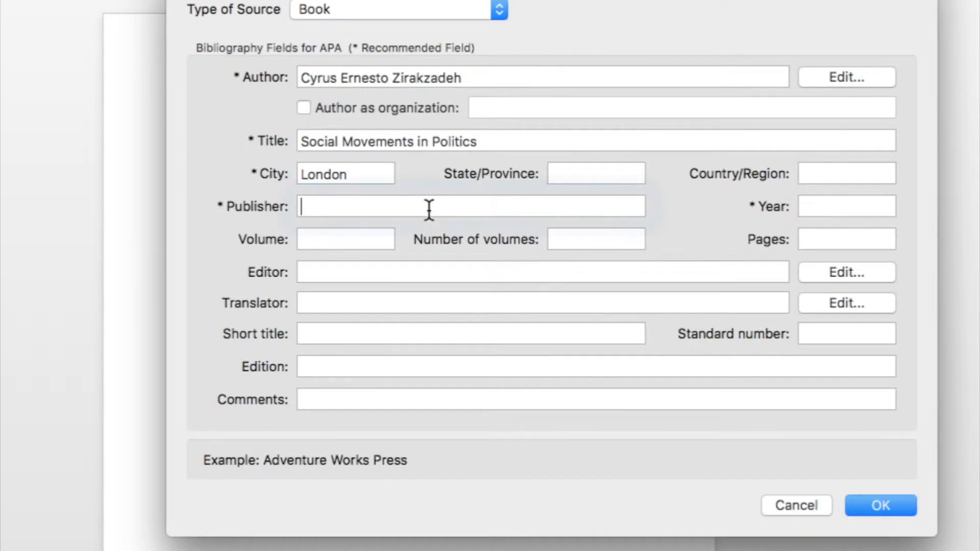
left_click(470, 207)
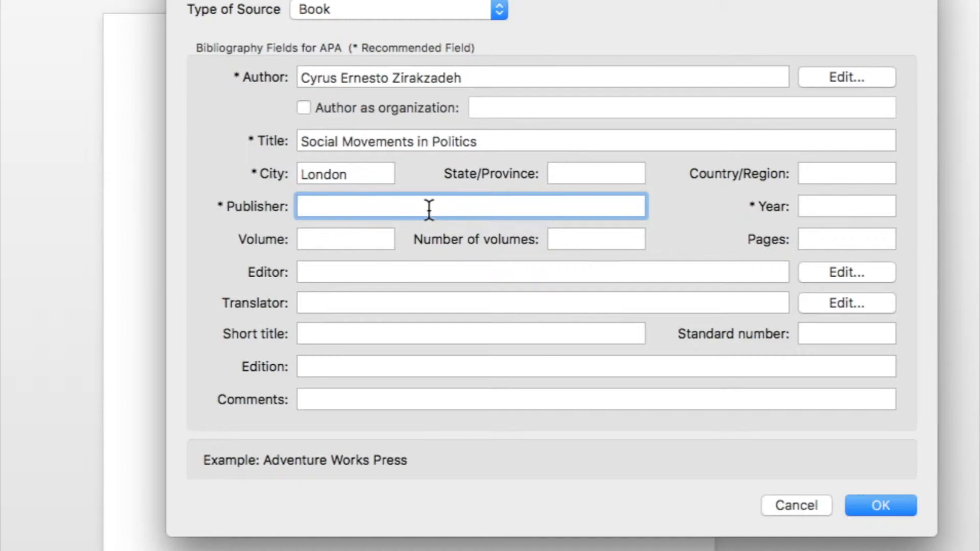
type("Longman")
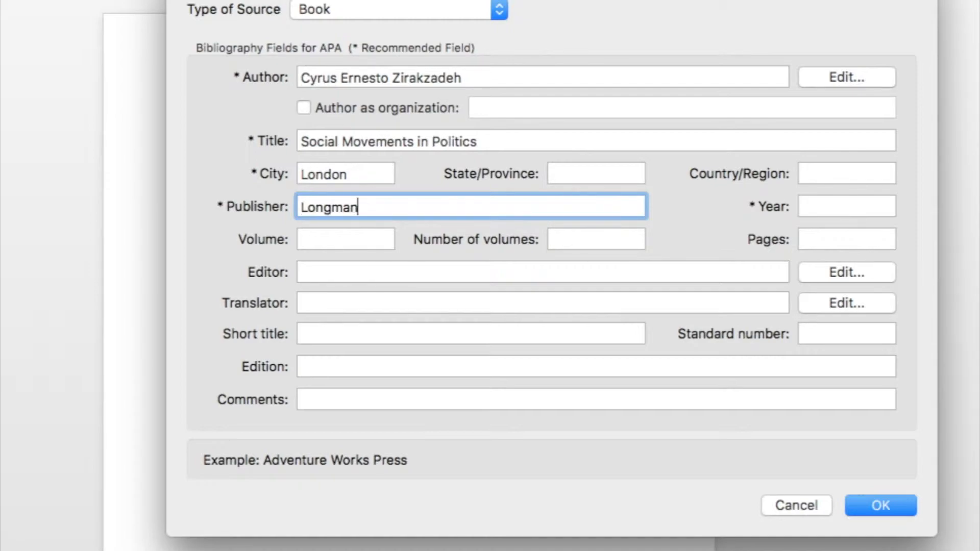
left_click(846, 206)
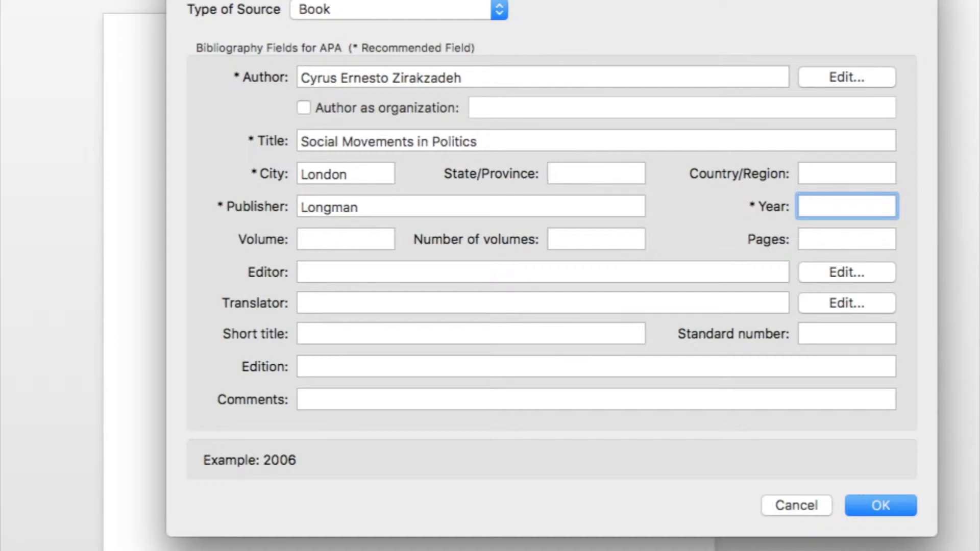
type("1997")
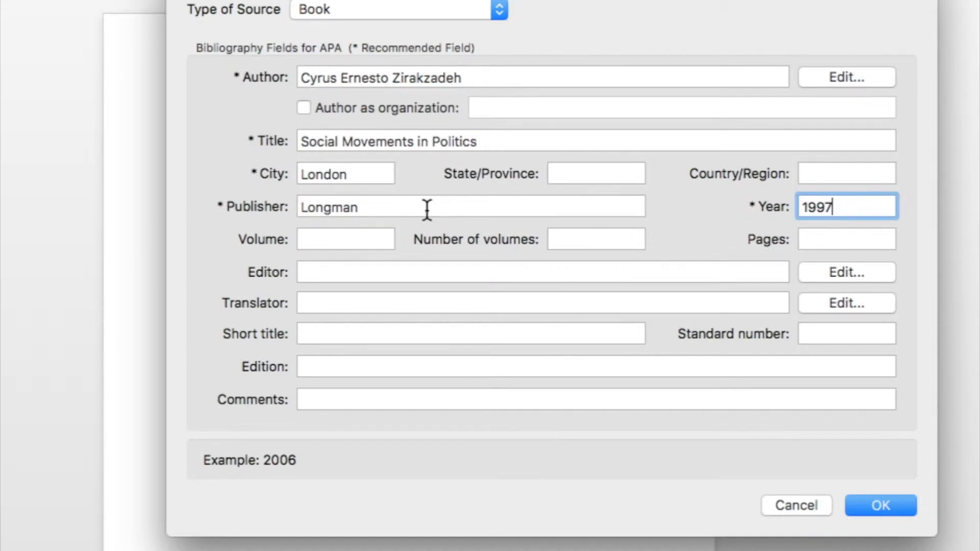
left_click(880, 505)
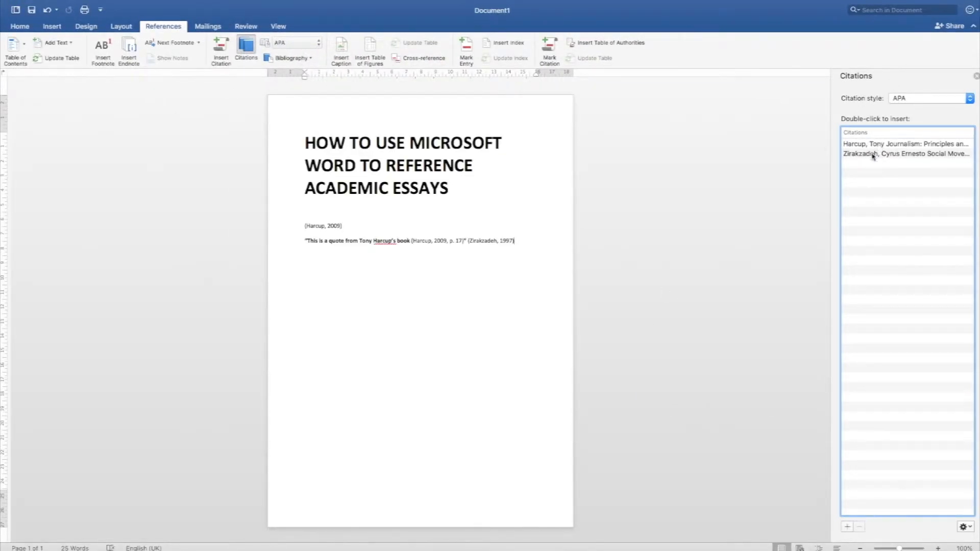
- Delete the stray Zirakzadeh citation and write the second quote 'quote from our second book that we have referenced'
left_click(489, 240)
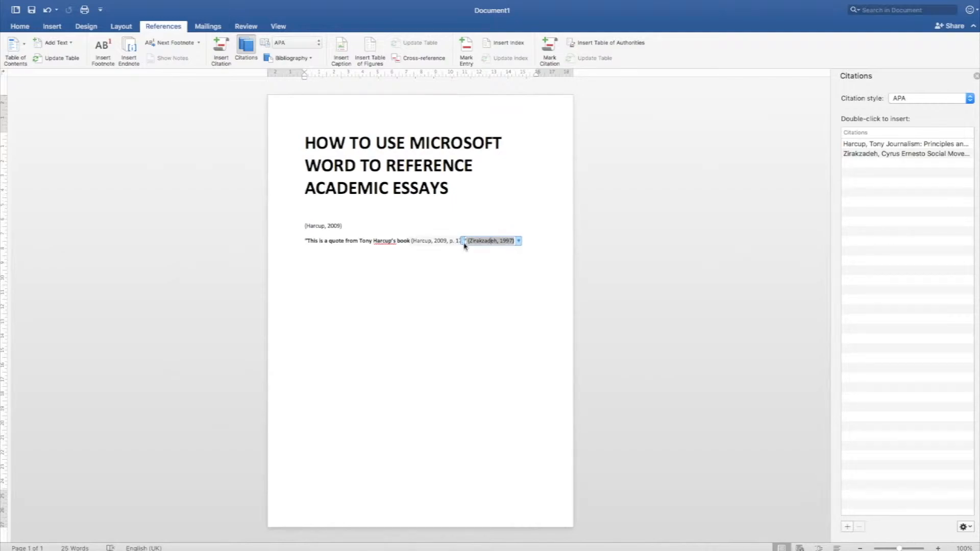
left_click_drag(491, 240, 357, 359)
type("\"This is a")
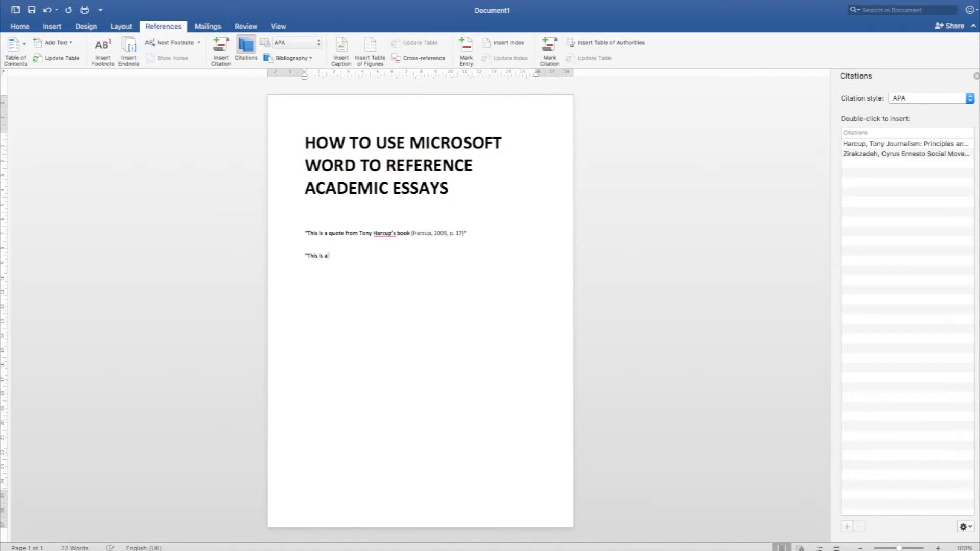
type("quote frm our")
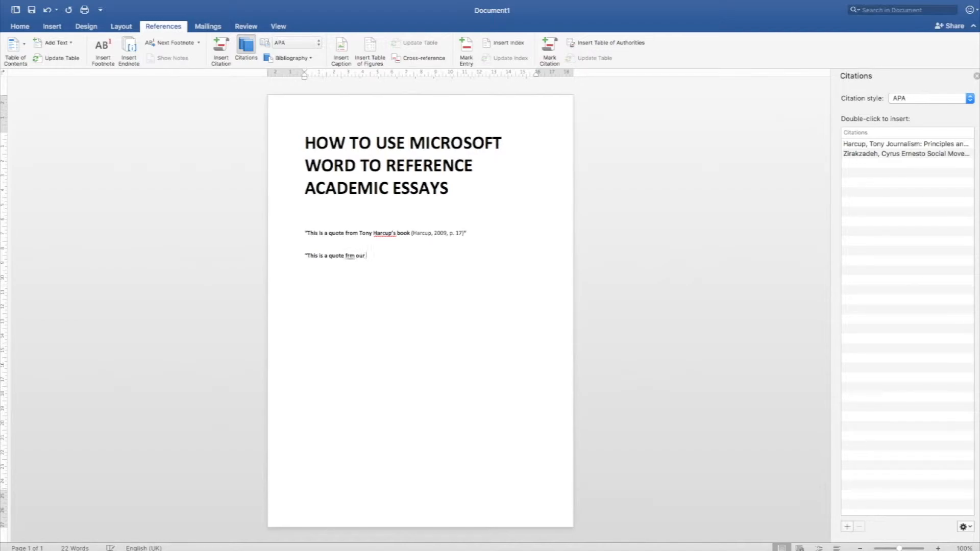
type("second book that we")
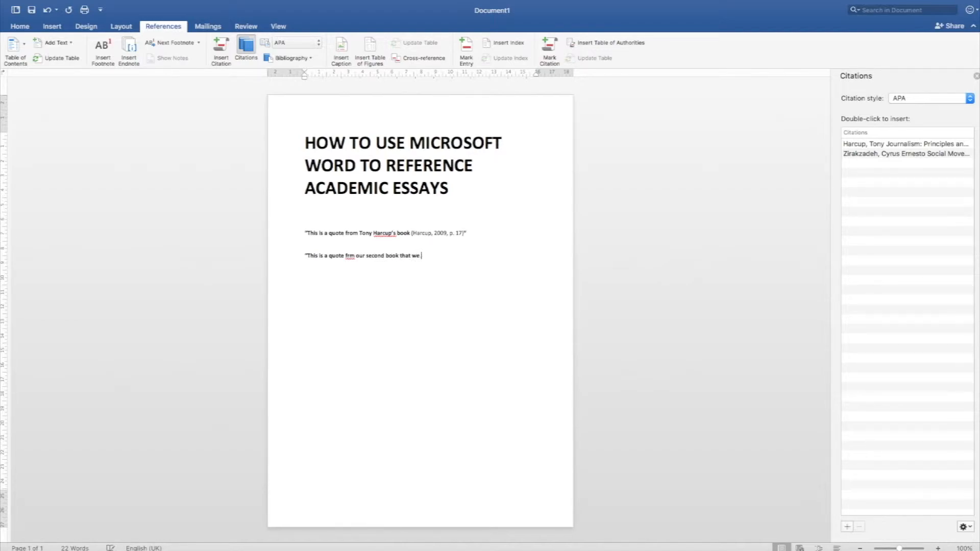
type("have reference")
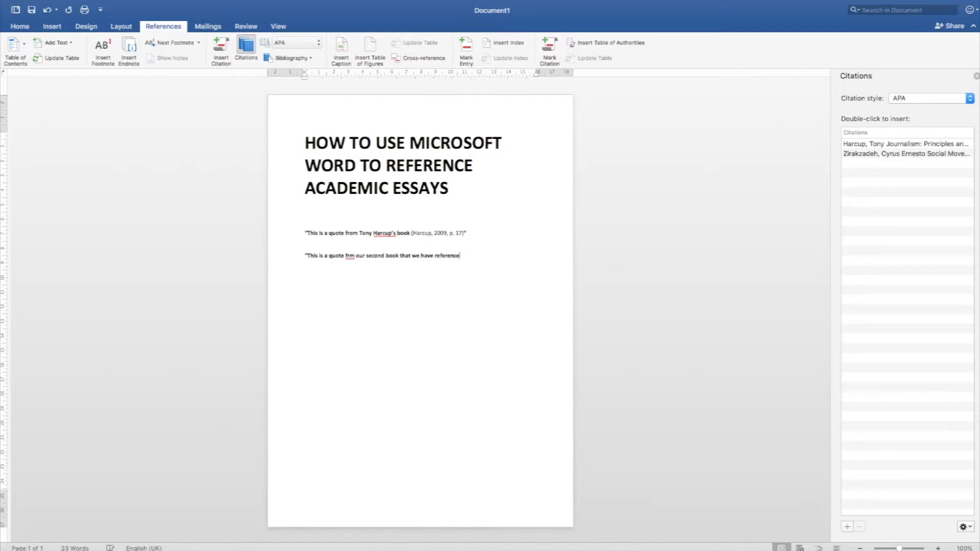
type("d\"")
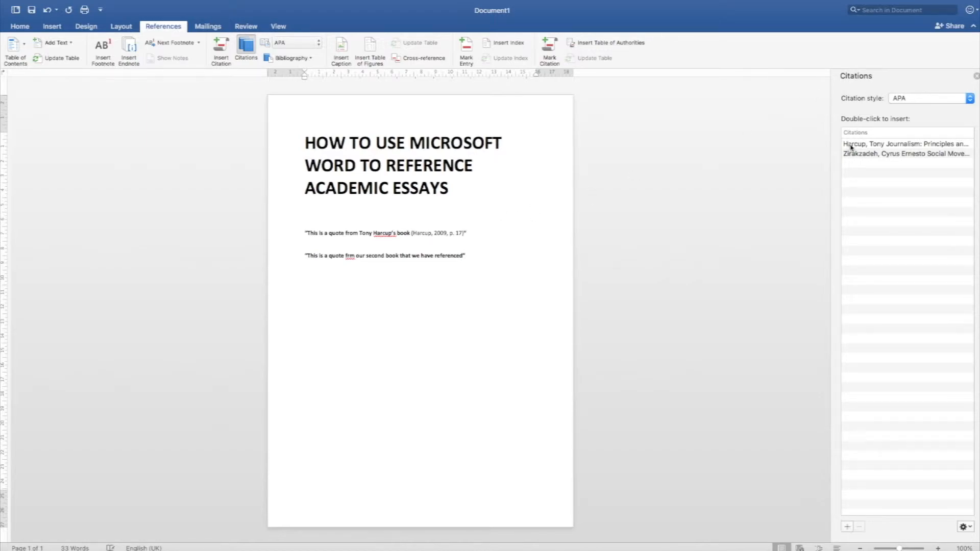
- Cite Zirakzadeh after the second quote with page 58, reading '(Zirakzadeh, 1997, p. 58)'
double_click(905, 154)
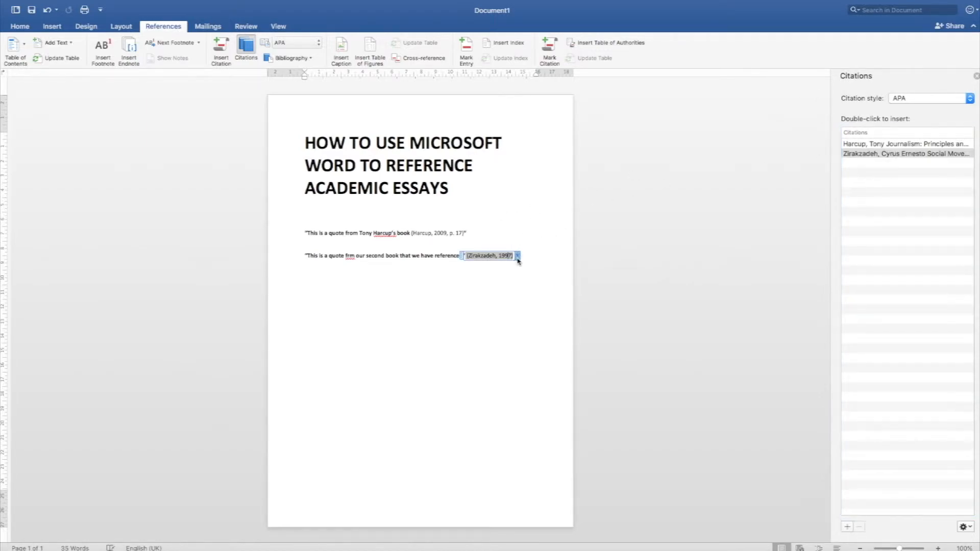
left_click(517, 256)
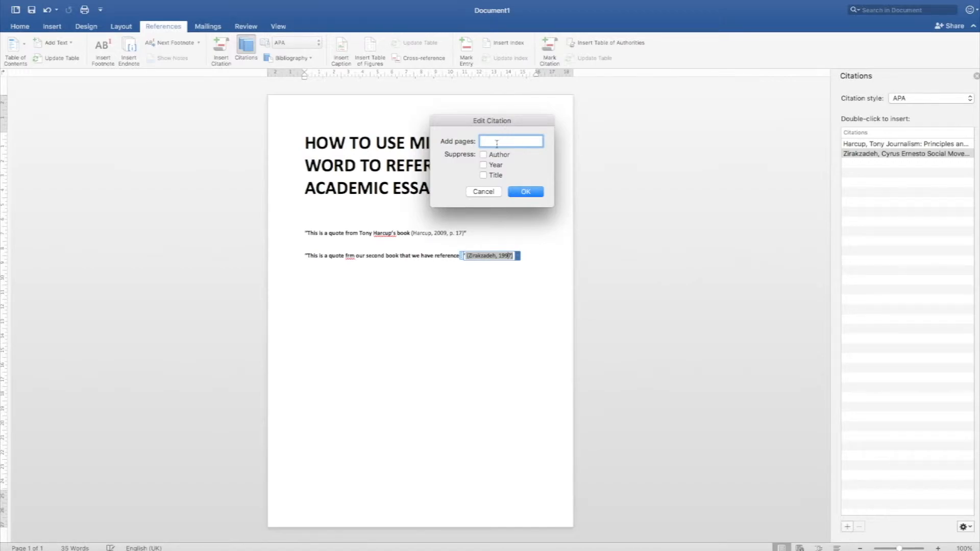
type("58")
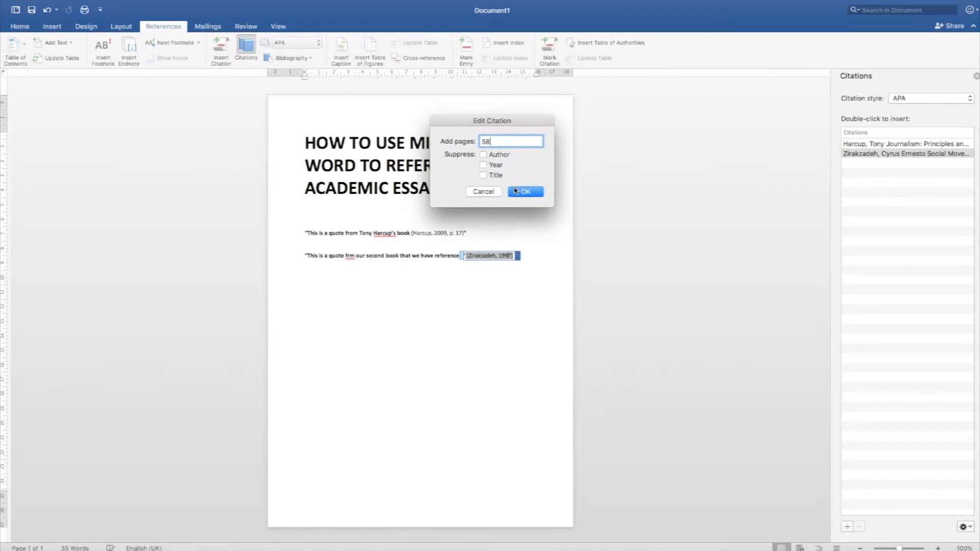
left_click(524, 192)
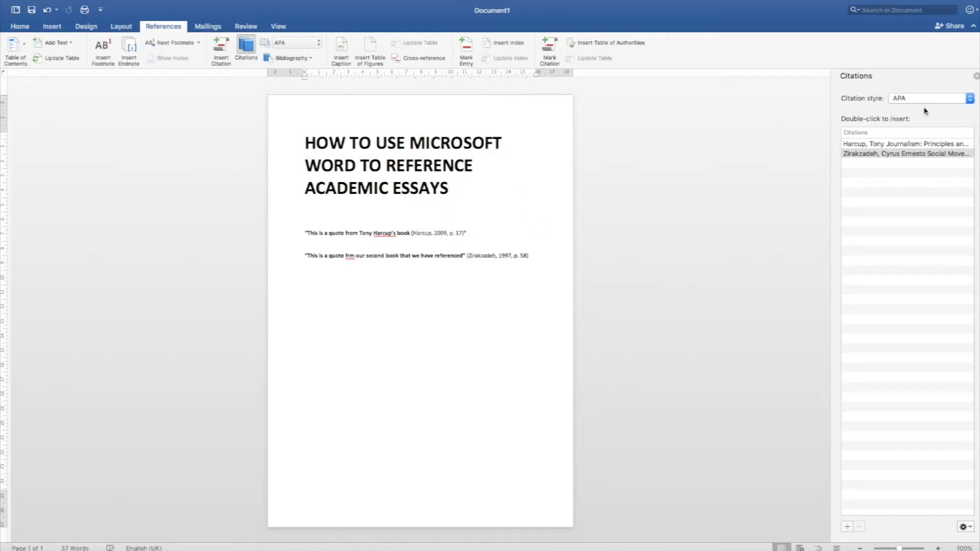
- Pick Harvard - Anglia as the citation style and rest the cursor below the quotes
left_click(970, 98)
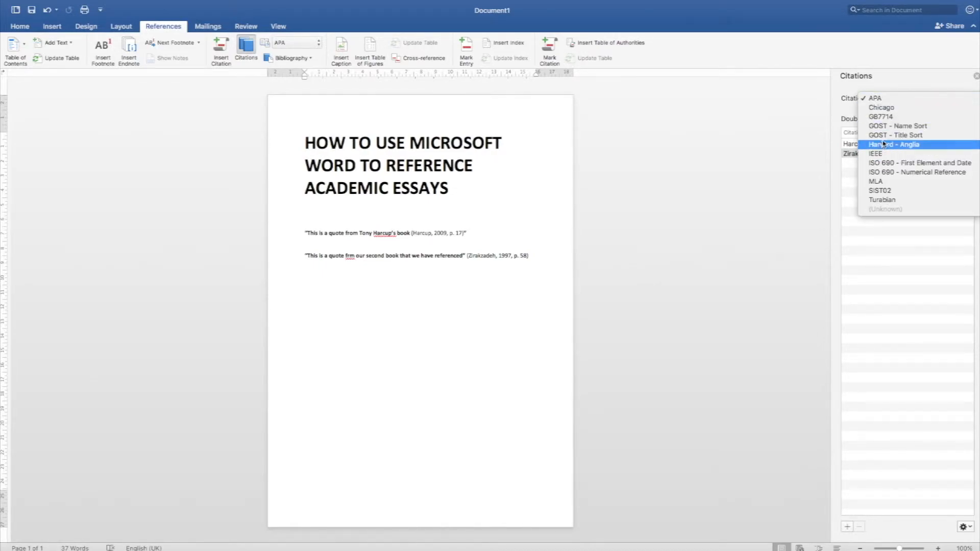
left_click(893, 145)
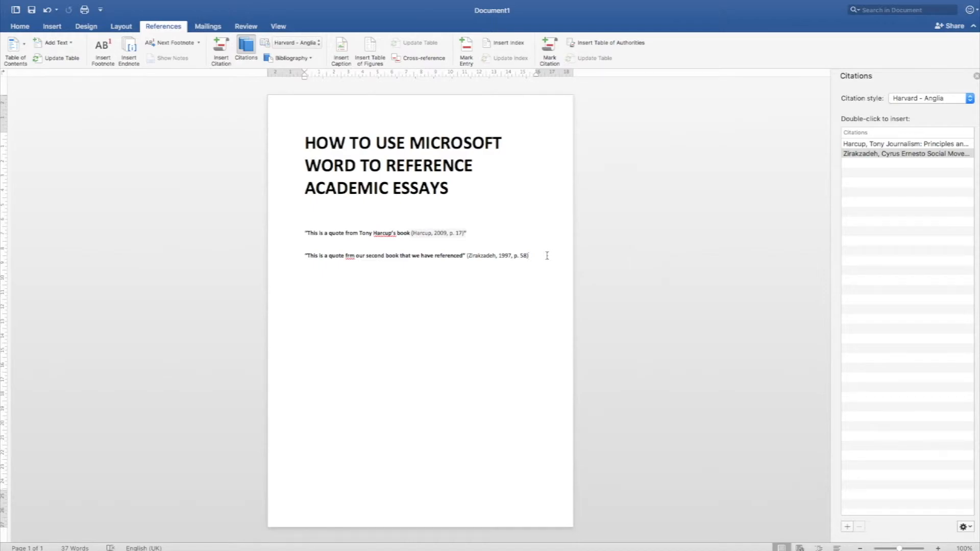
left_click(304, 353)
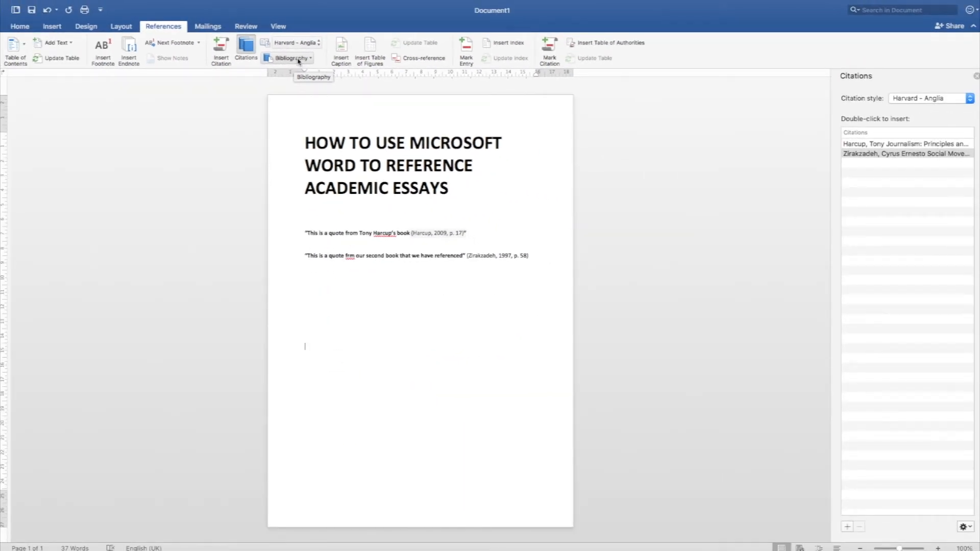
- Insert the built-in Bibliography listing Harcup 2009 and Zirakzadeh 1997 in Harvard style
left_click(291, 58)
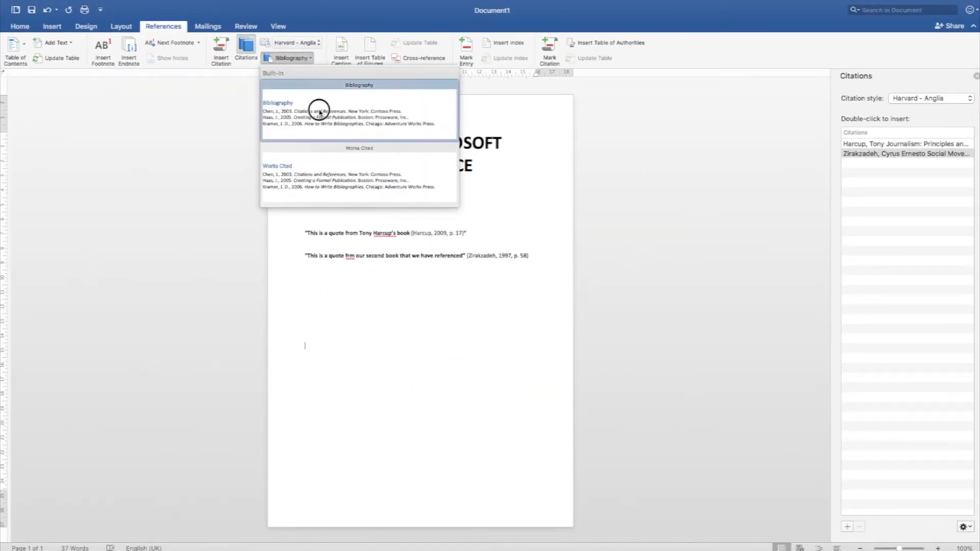
left_click(278, 103)
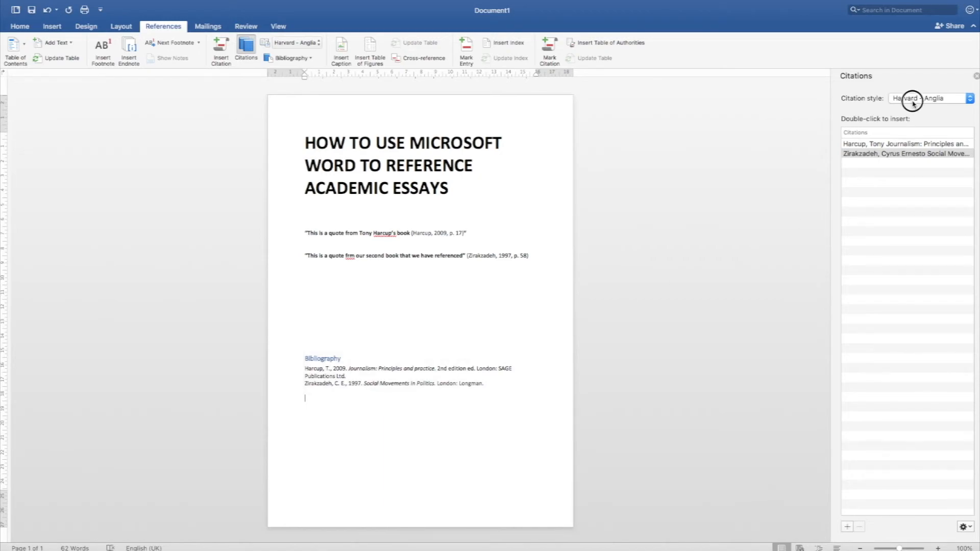
- Pick MLA so citations read (Harcup 17) and (Zirakzadeh 58) with a reformatted bibliography
left_click(931, 98)
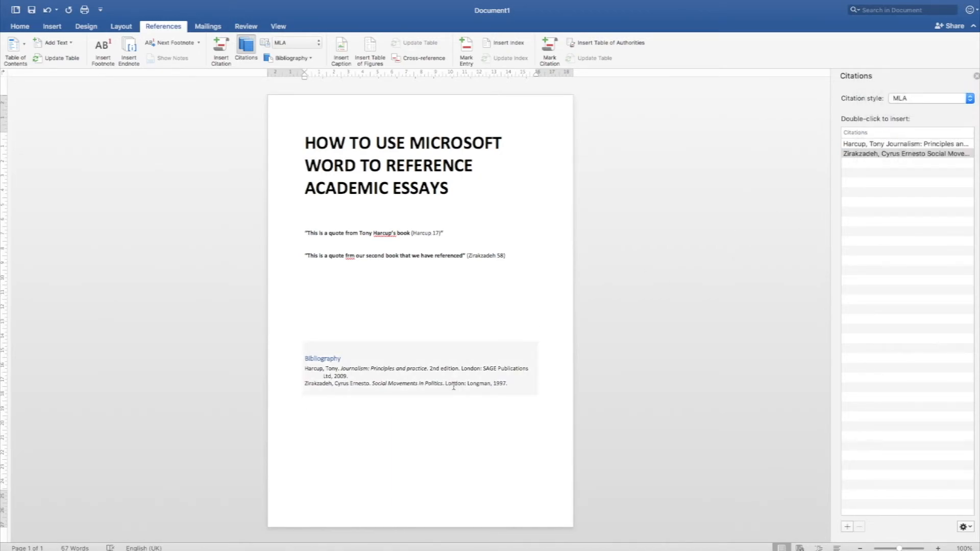
left_click(305, 398)
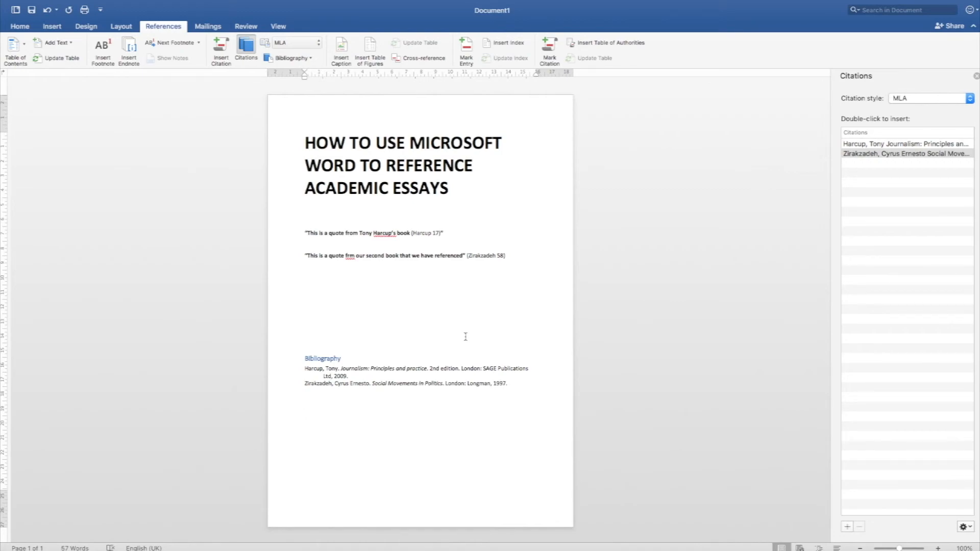
left_click(305, 398)
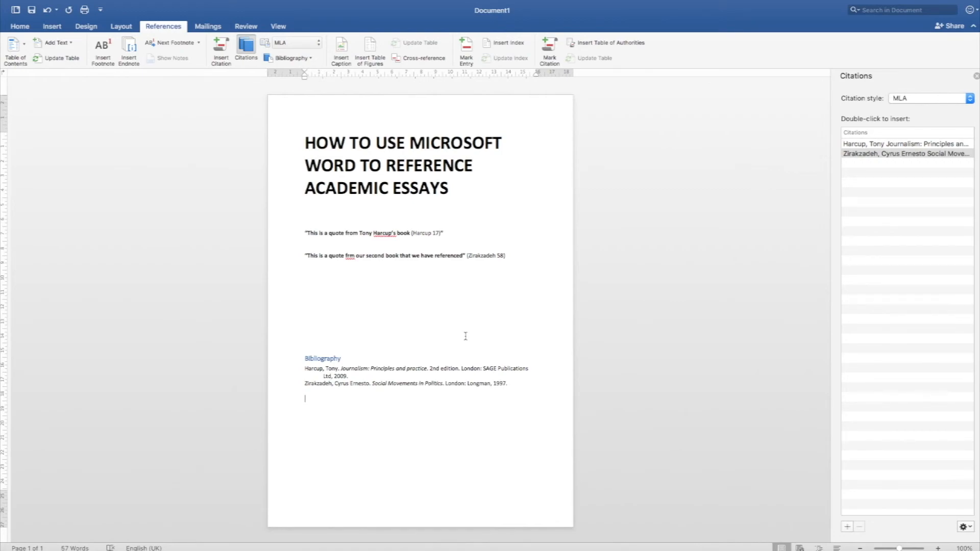